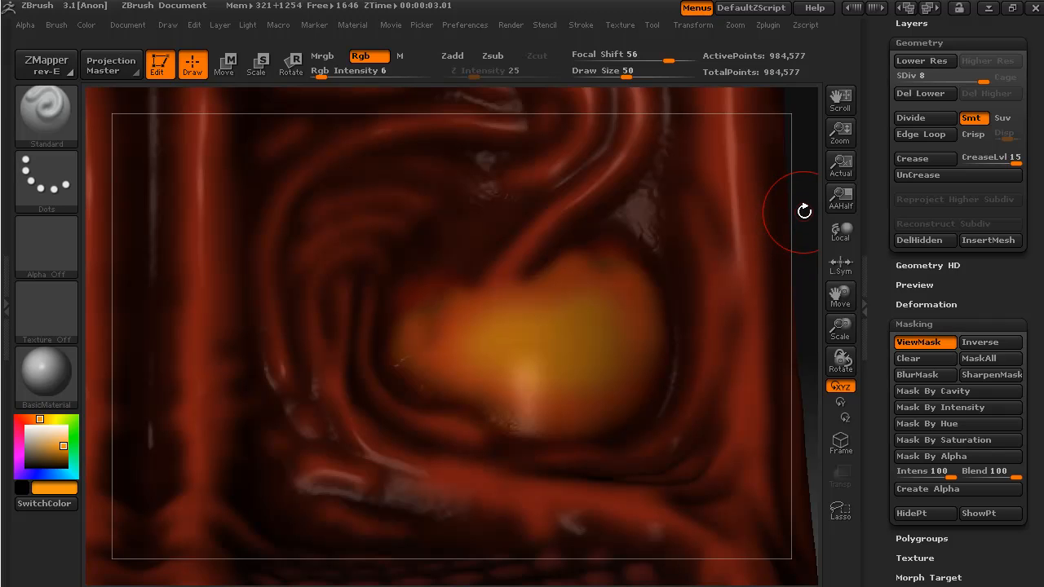
mouse_move(808, 226)
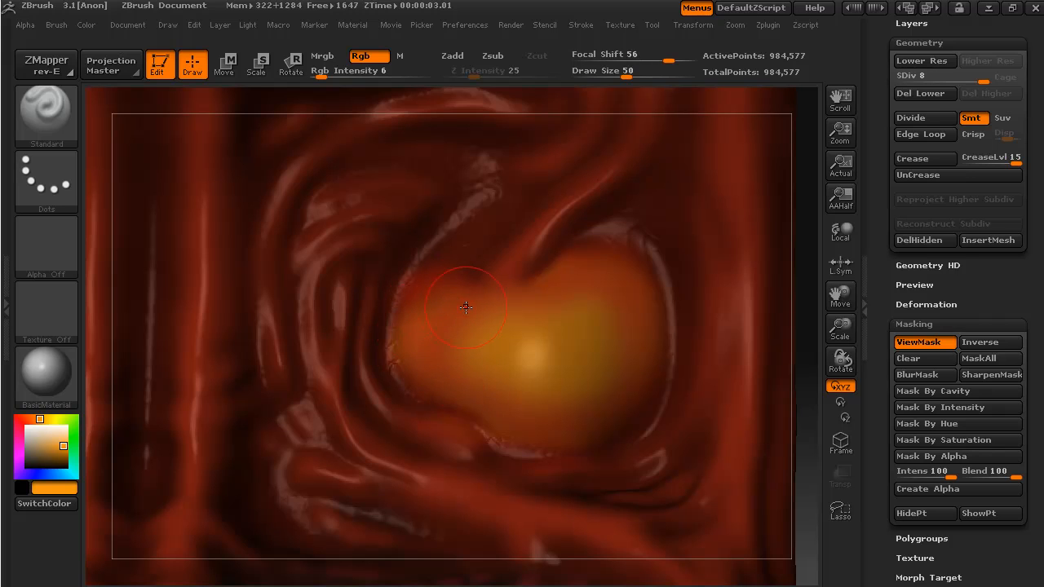
mouse_move(459, 323)
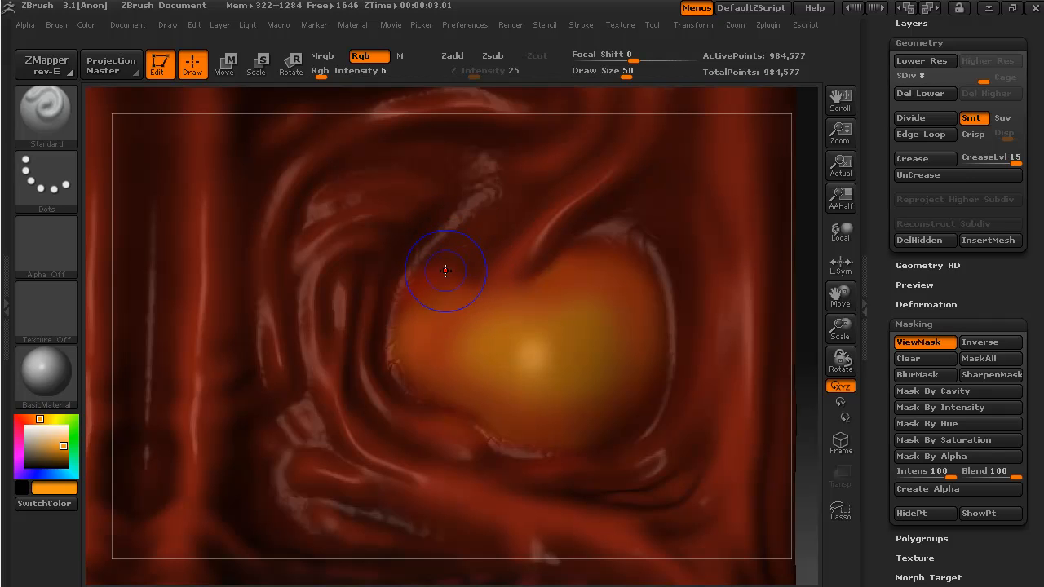
Step: Smooth the eye's upper-left and left edges, then sculpt wrinkles along its upper rim
left_click_drag(446, 272, 396, 375)
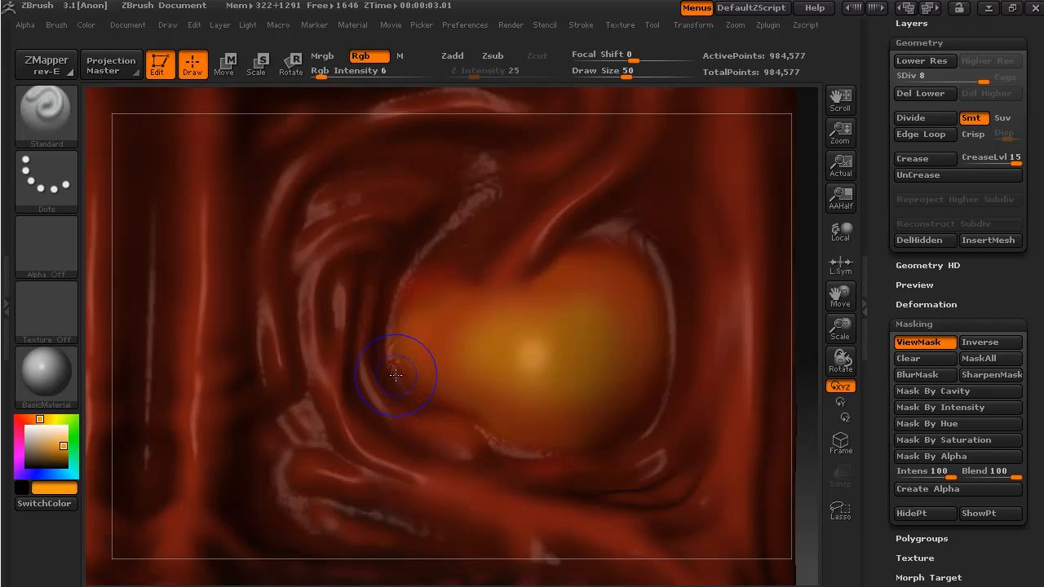
left_click_drag(395, 376, 498, 438)
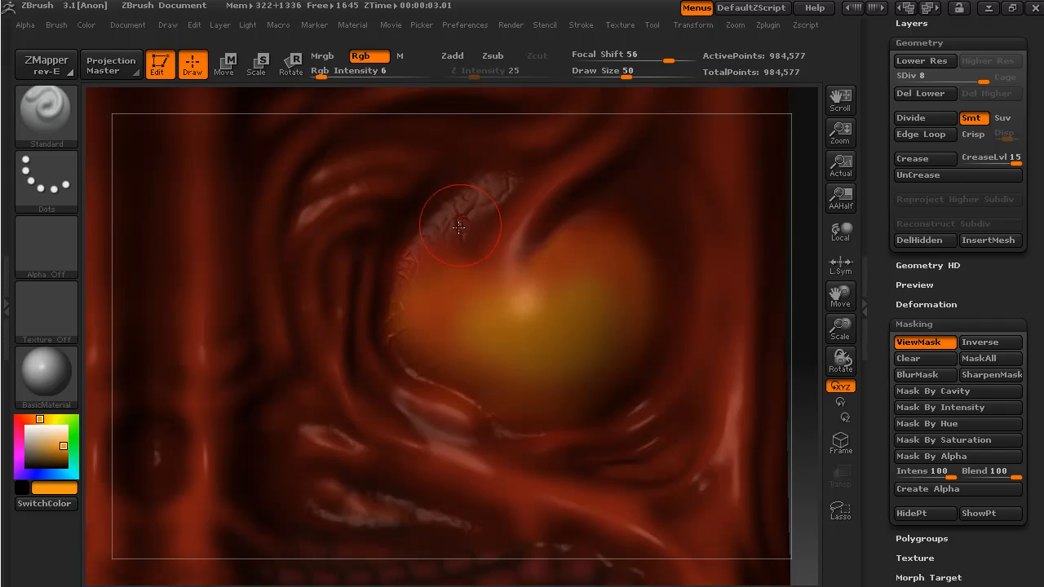
left_click_drag(458, 226, 502, 178)
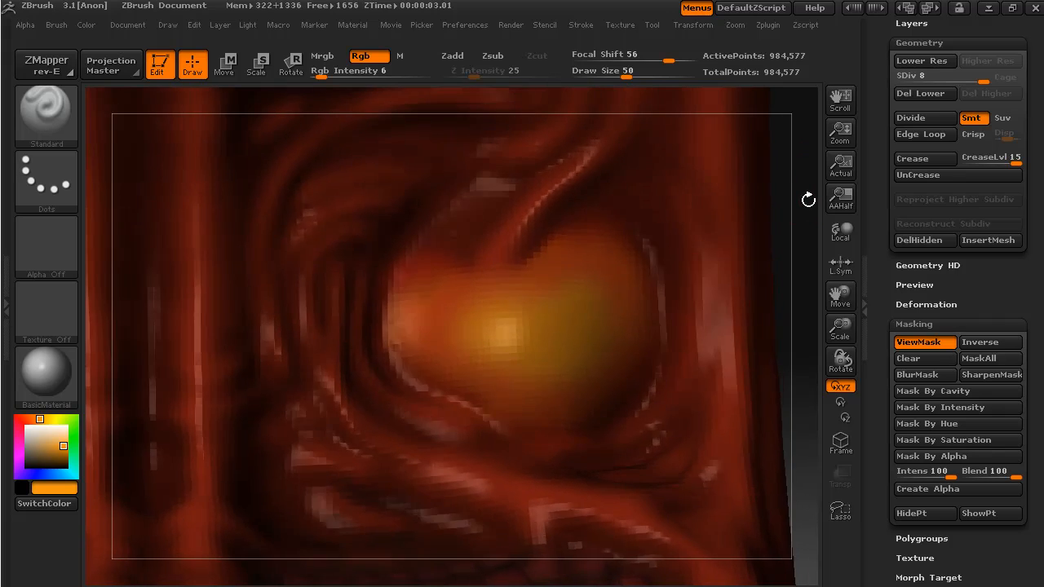
left_click(414, 282)
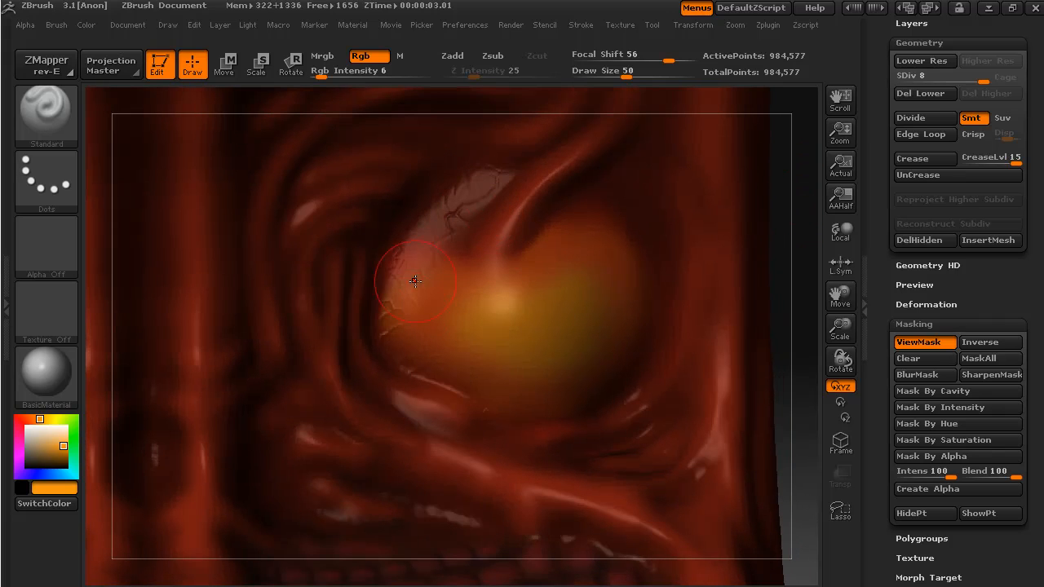
mouse_move(682, 358)
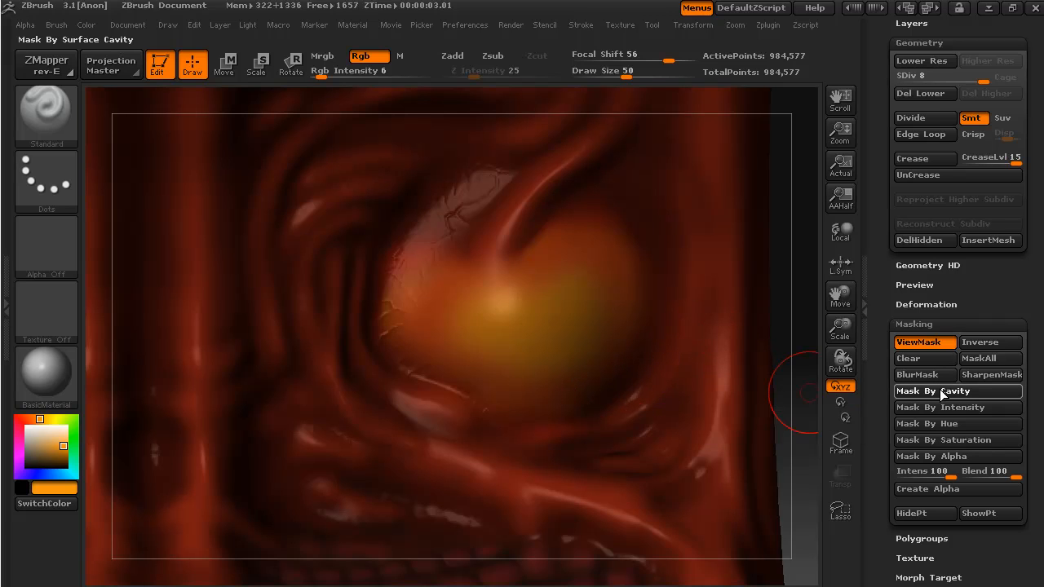
Step: Mask the surface by cavity and pick a bright red paint colour
left_click(945, 391)
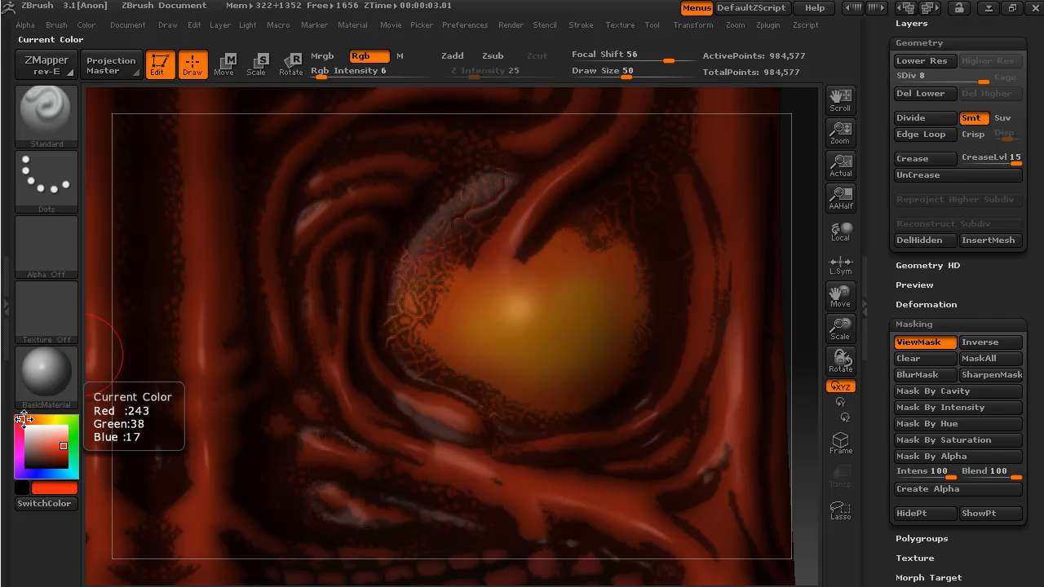
left_click(50, 452)
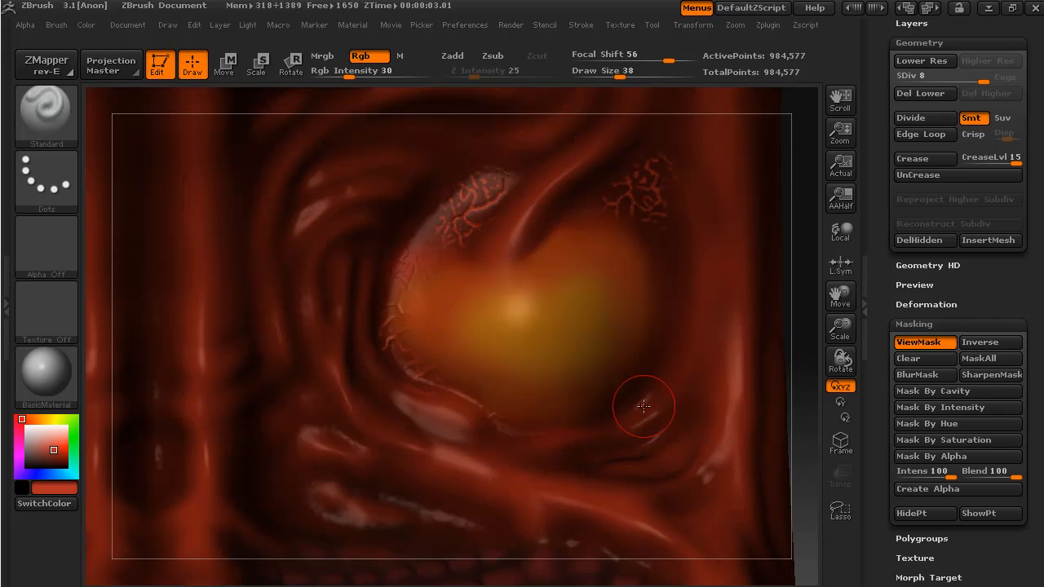
mouse_move(697, 191)
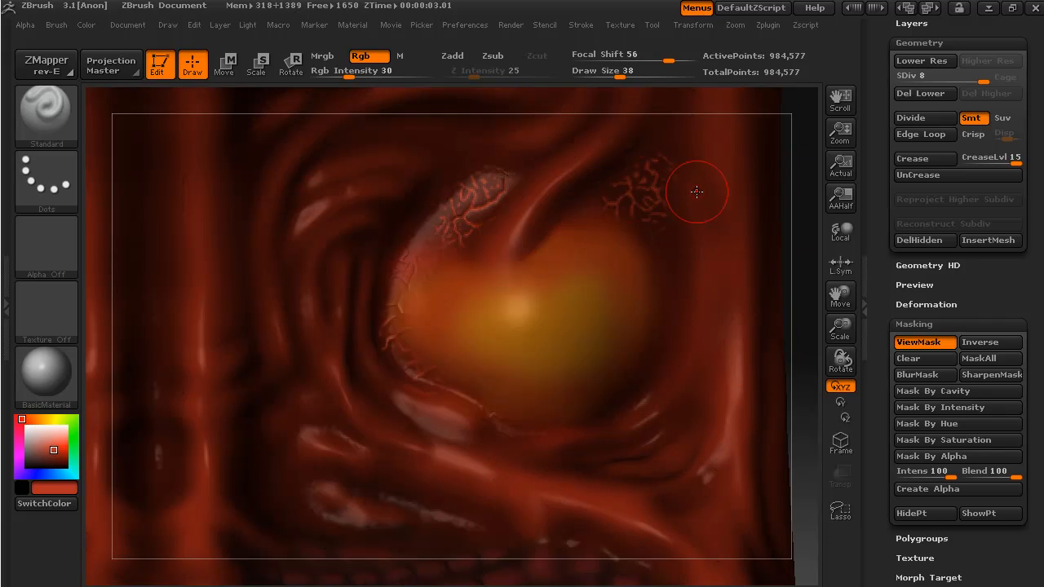
Step: Paint more red veins on the skin above the eye and orbit to inspect
left_click_drag(698, 192, 808, 273)
type("25")
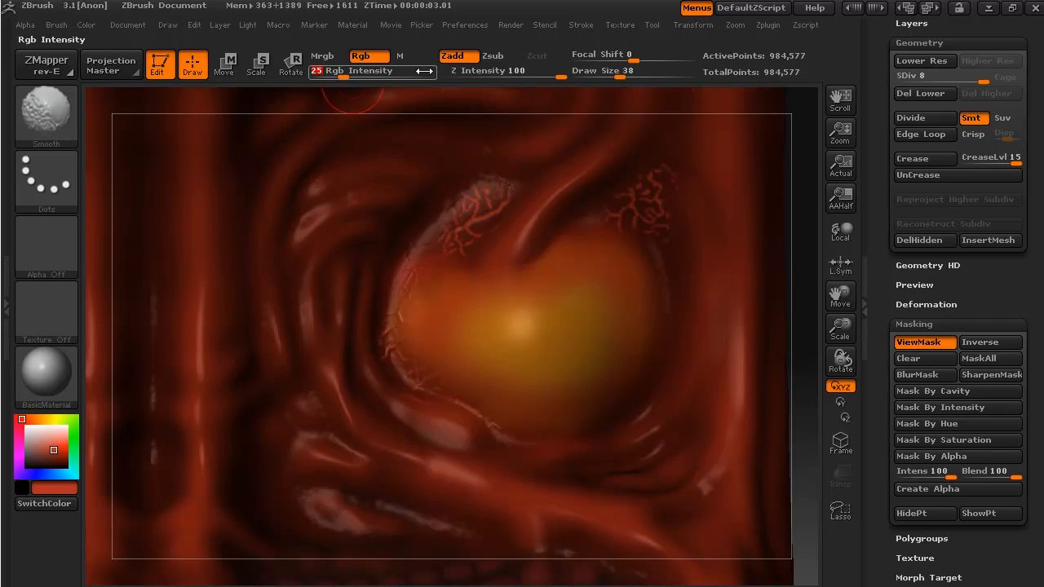
mouse_move(650, 227)
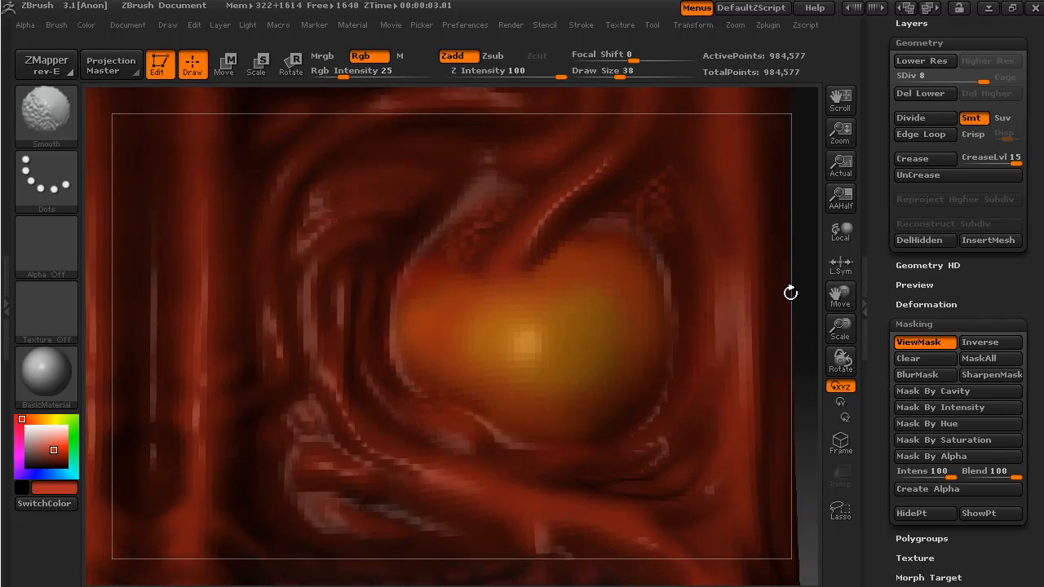
left_click_drag(790, 293, 804, 263)
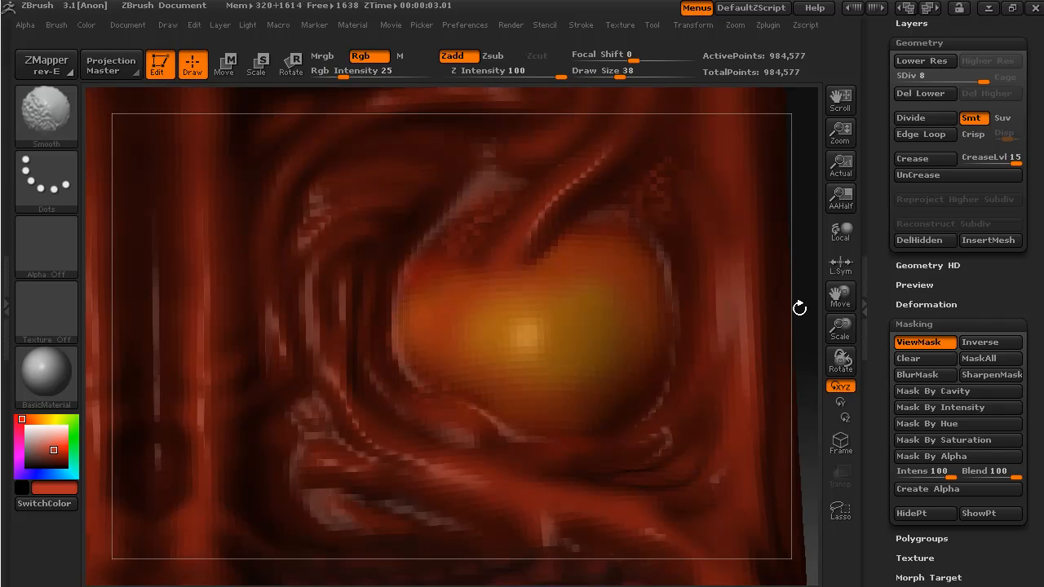
left_click(422, 334)
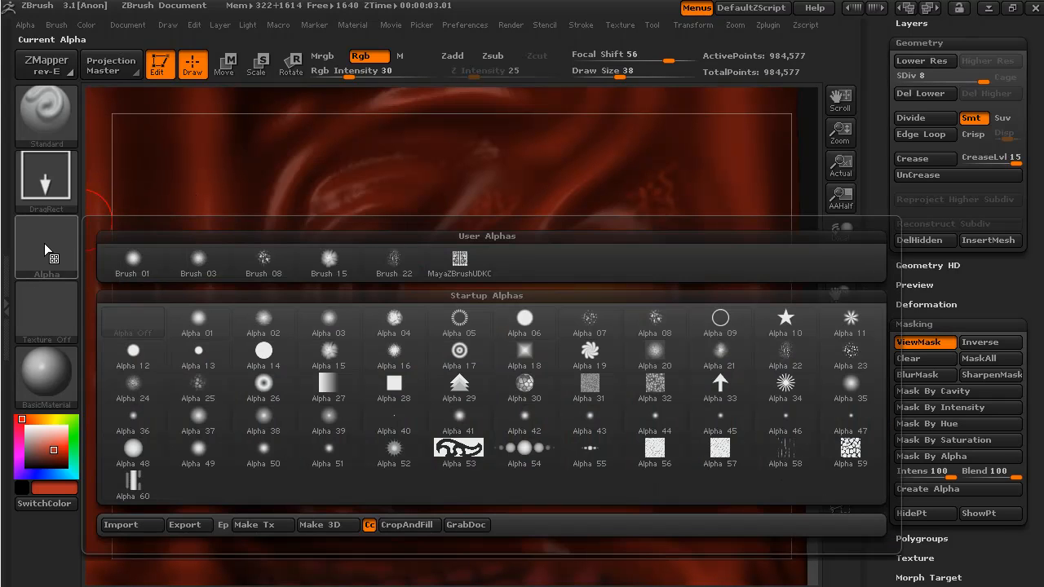
Step: Load Alpha 22 and stamp dark cracked veins across the eye's lower left
left_click(459, 385)
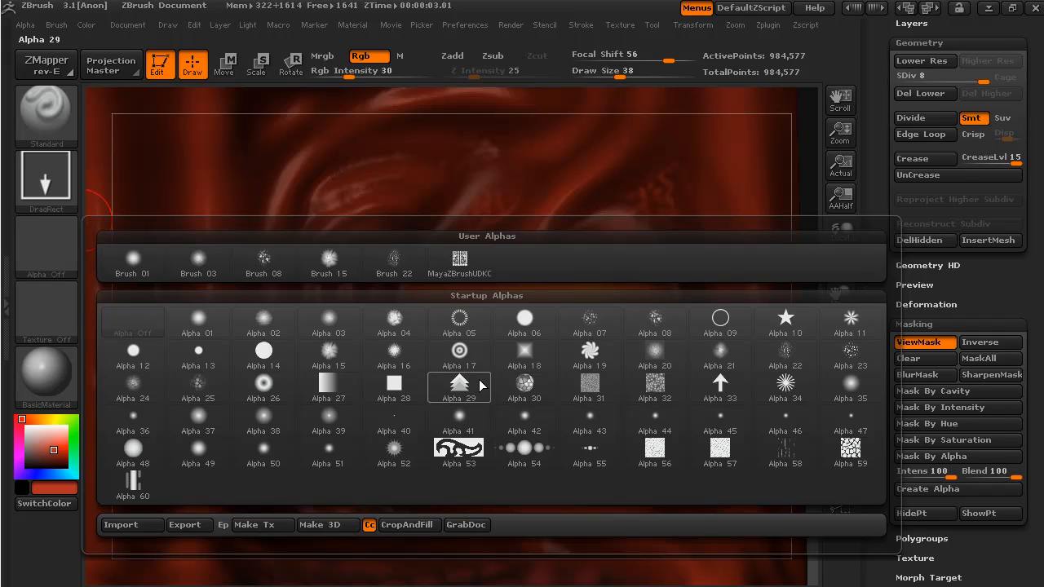
left_click(784, 353)
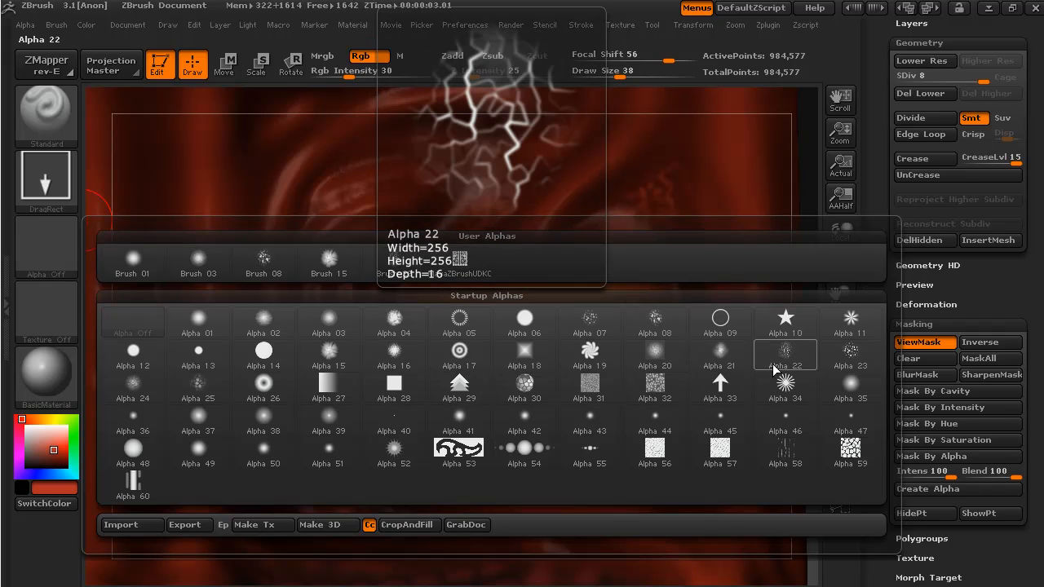
left_click(784, 354)
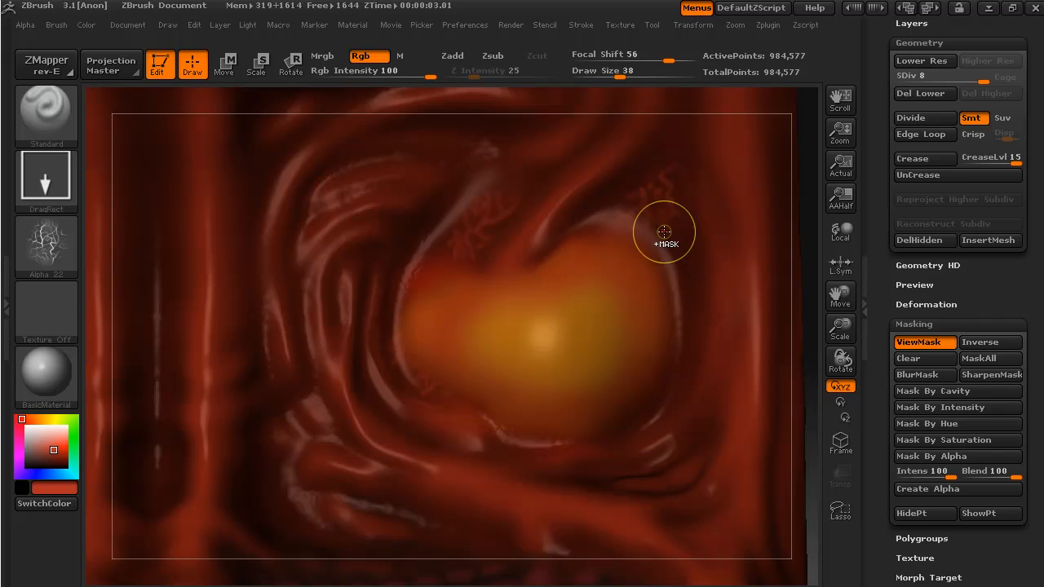
mouse_move(654, 219)
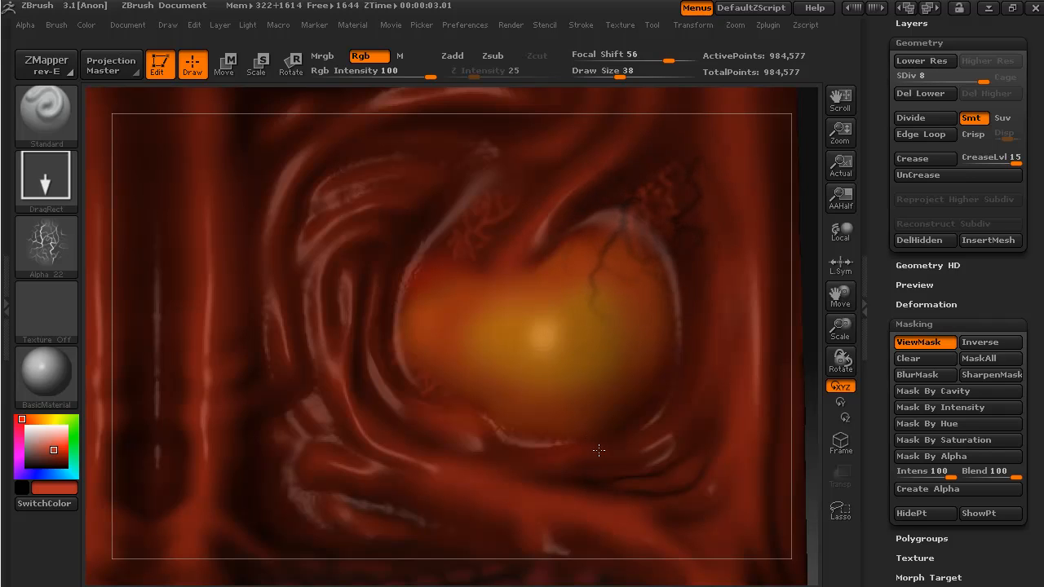
mouse_move(725, 416)
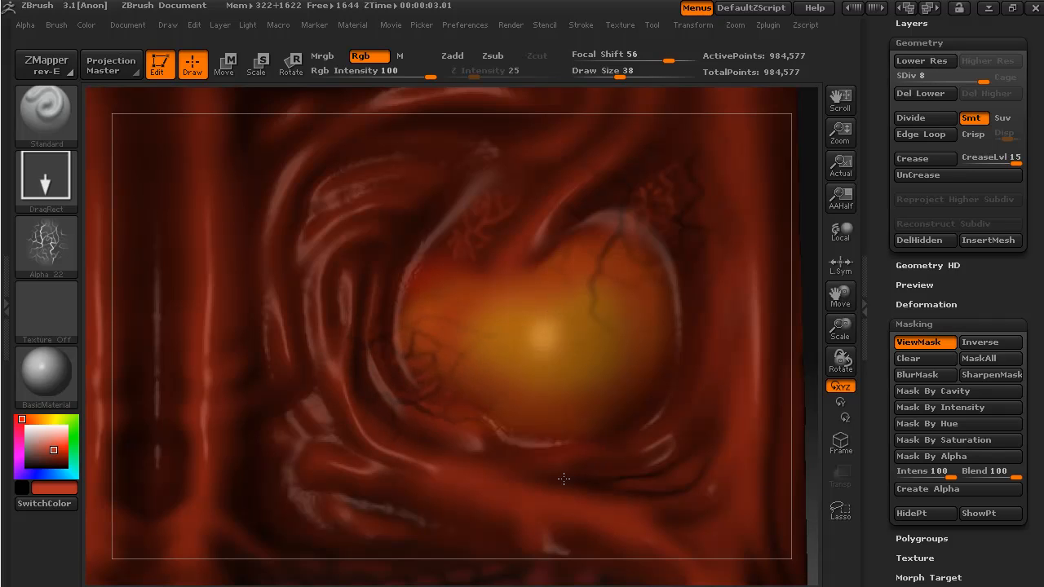
left_click_drag(563, 480, 348, 553)
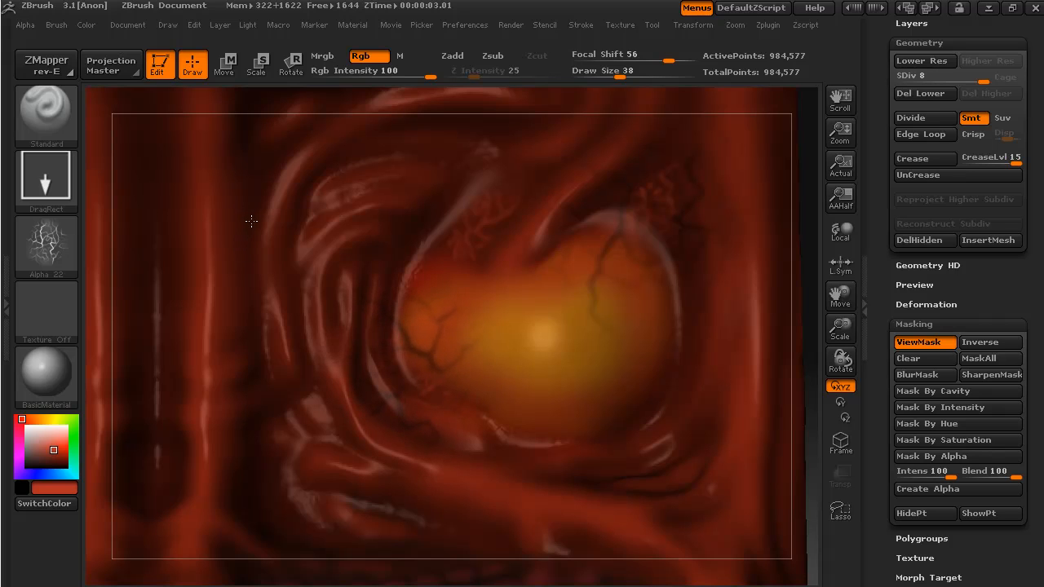
mouse_move(700, 313)
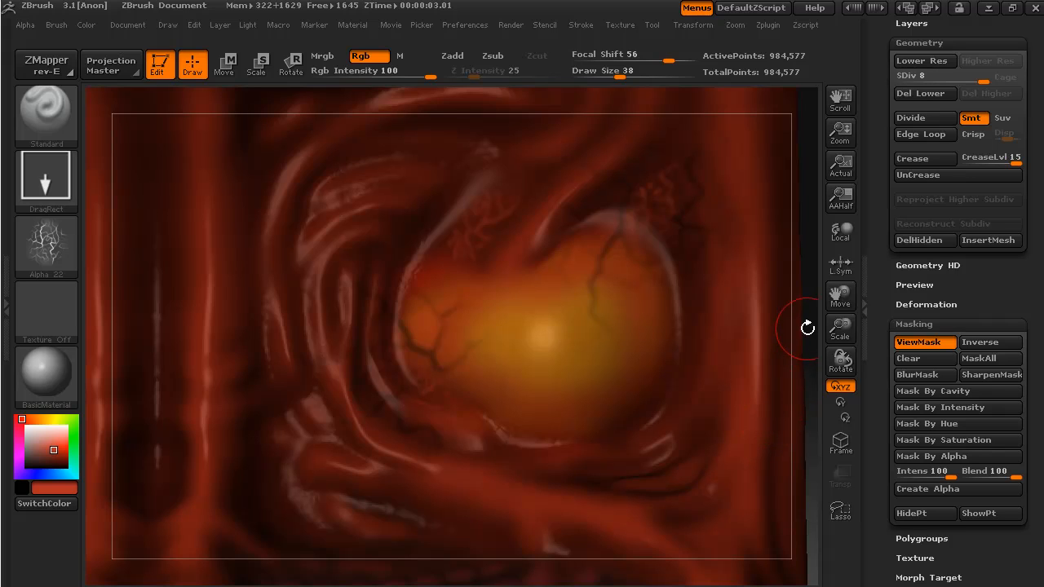
mouse_move(808, 161)
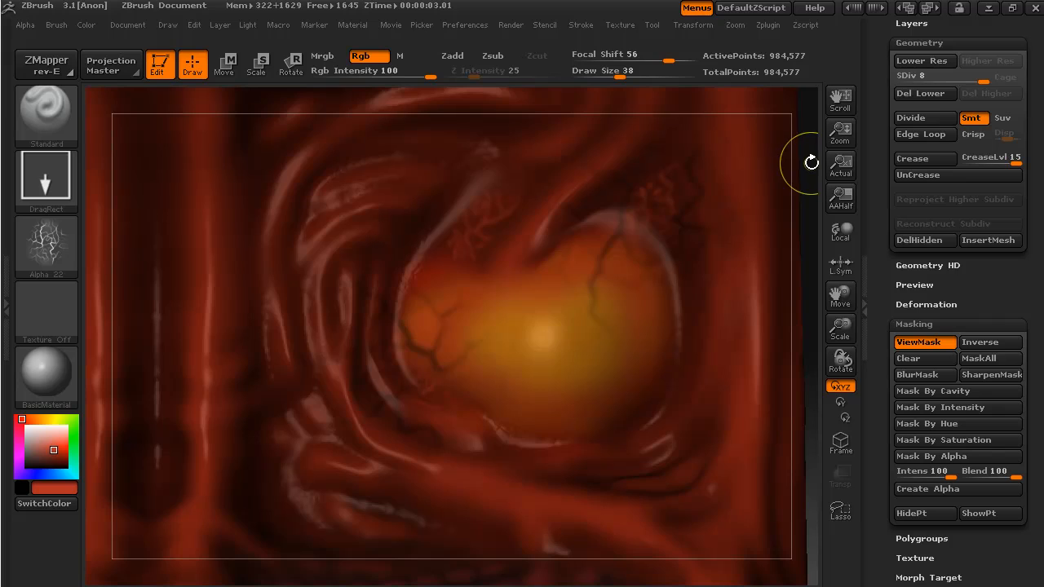
mouse_move(47, 244)
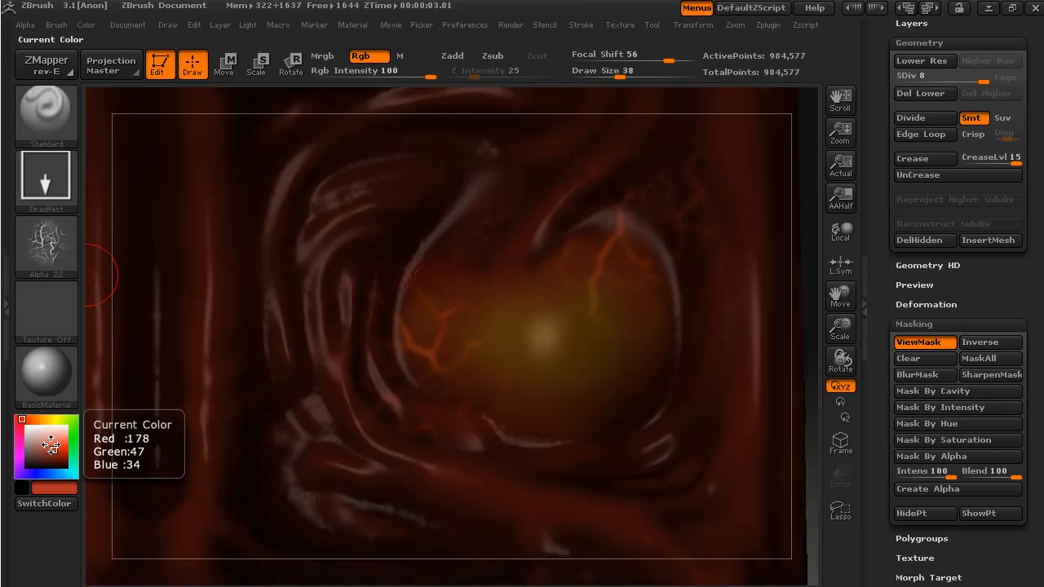
mouse_move(761, 235)
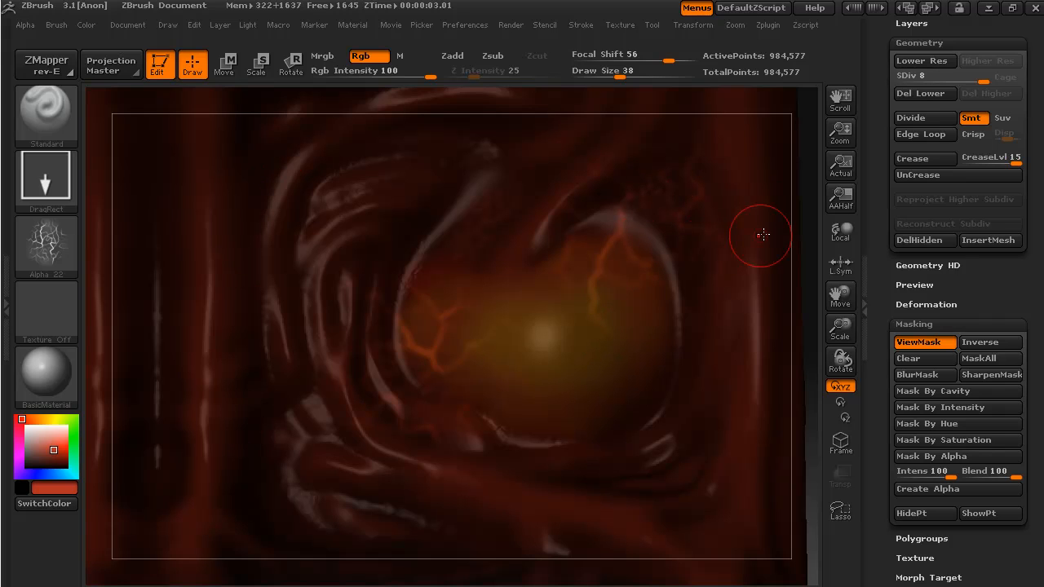
mouse_move(462, 59)
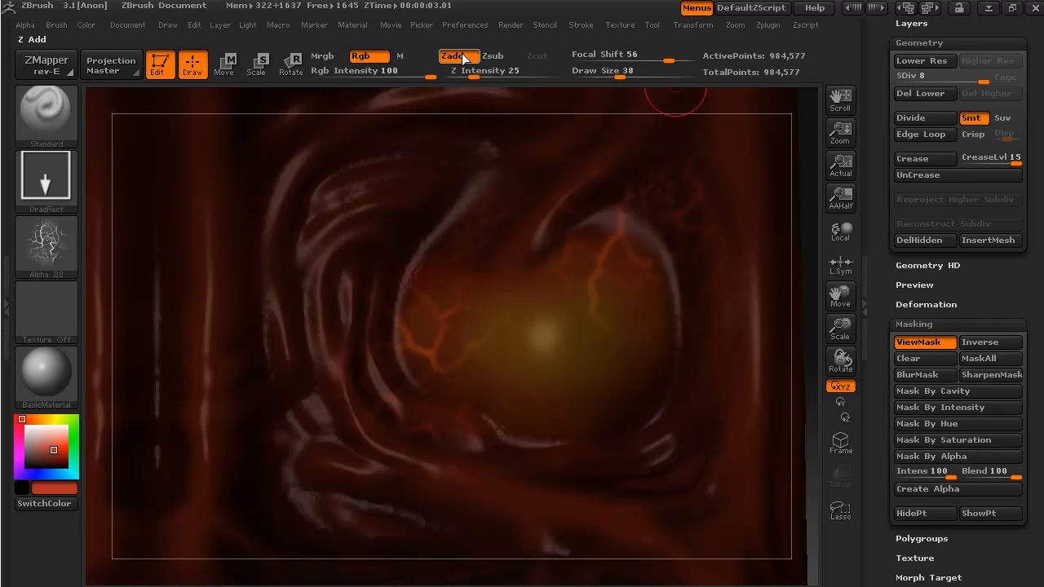
Step: Lower Z Intensity to 7 for gentle sculpting strokes
left_click_drag(490, 70, 461, 70)
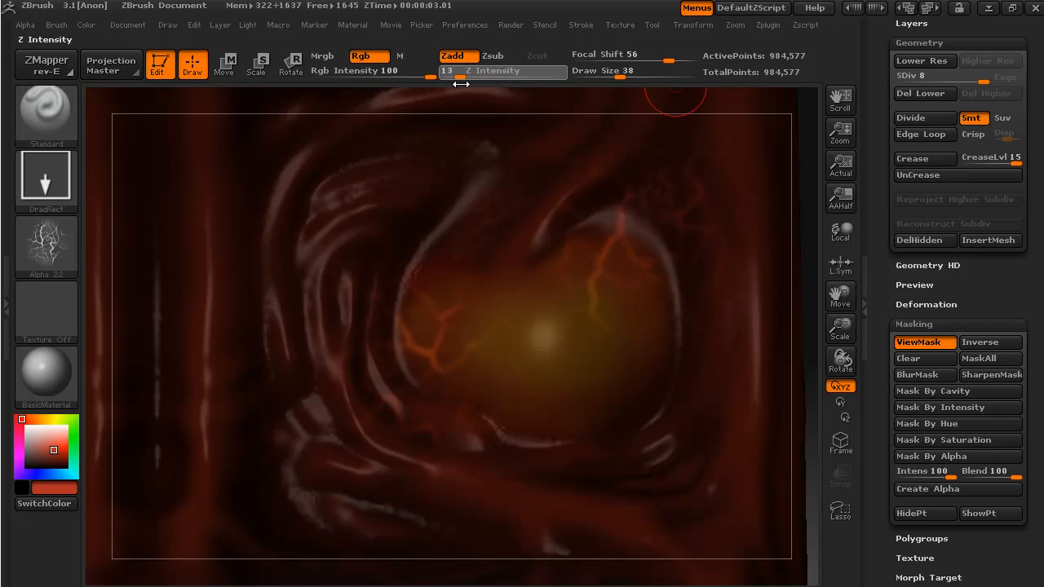
left_click_drag(447, 71, 442, 71)
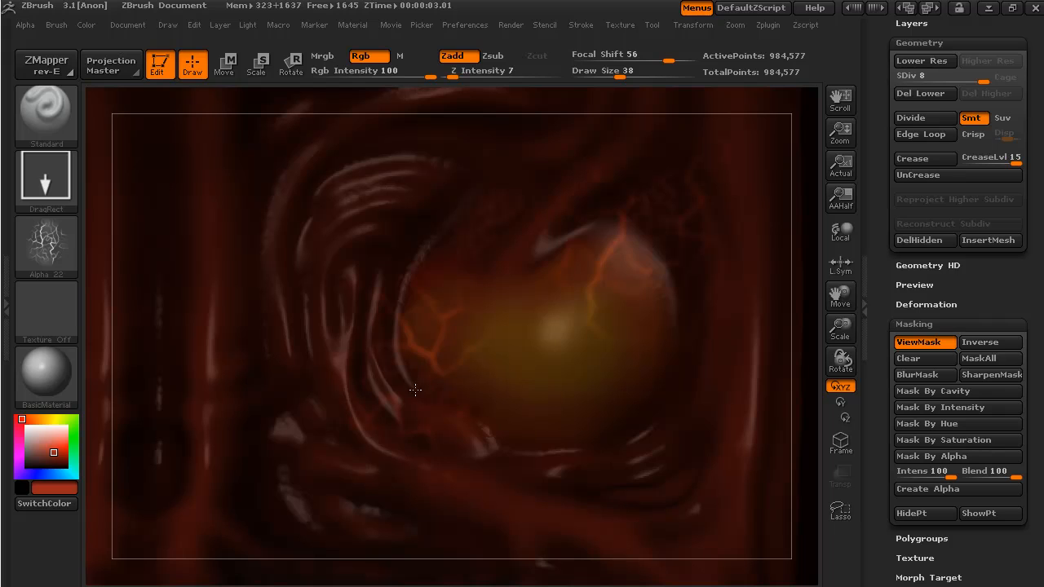
mouse_move(632, 254)
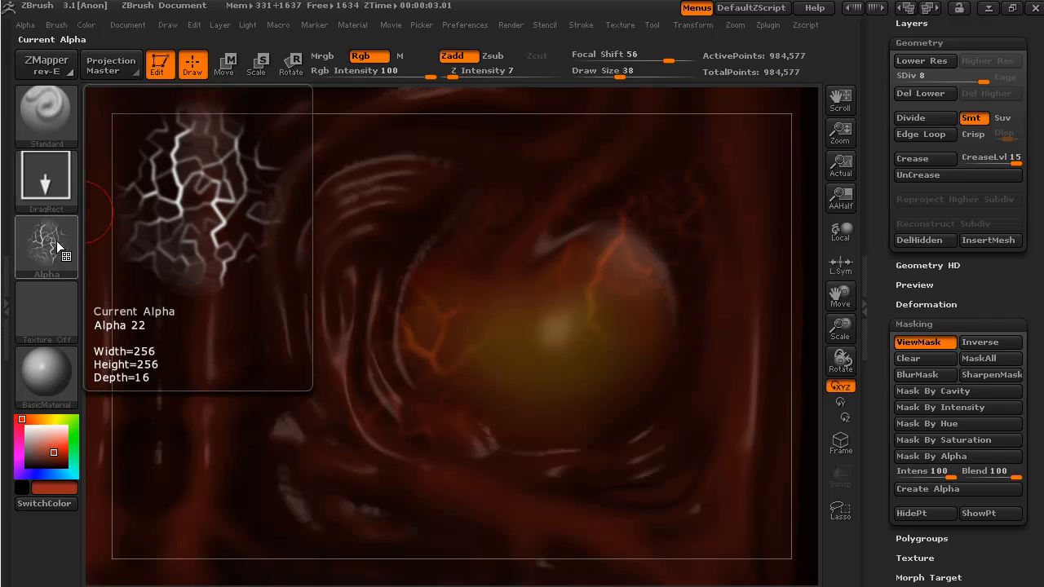
Step: Switch to a Dots stroke with Alpha Off and raise veins along the eye's cracks
left_click(46, 177)
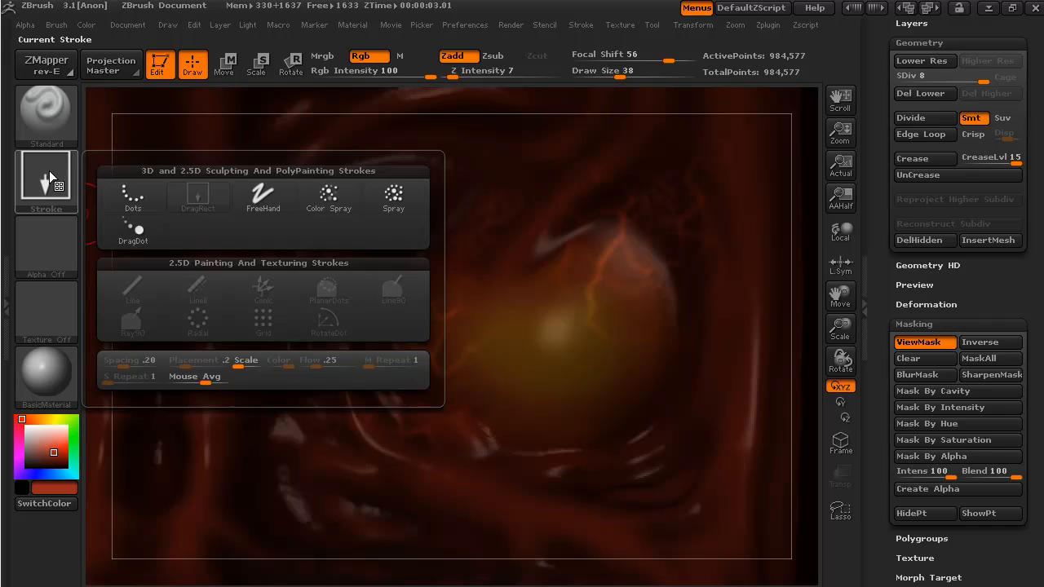
left_click(132, 196)
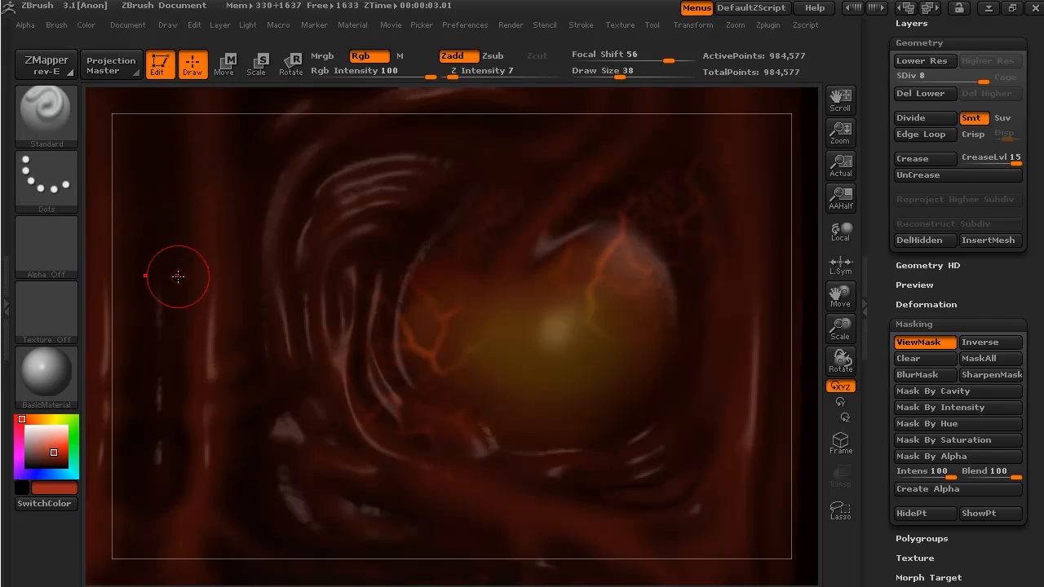
mouse_move(426, 382)
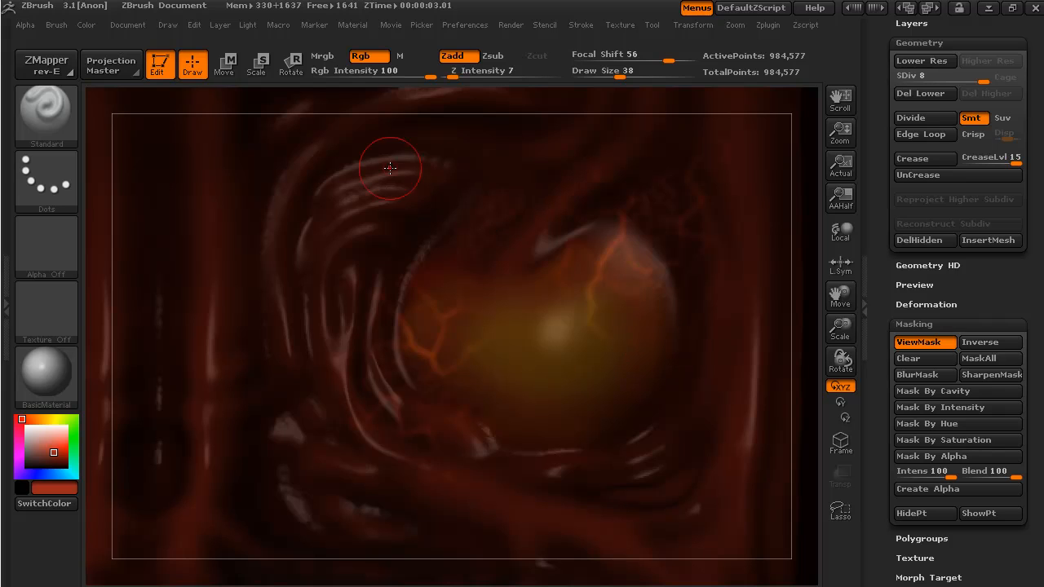
left_click_drag(399, 70, 388, 70)
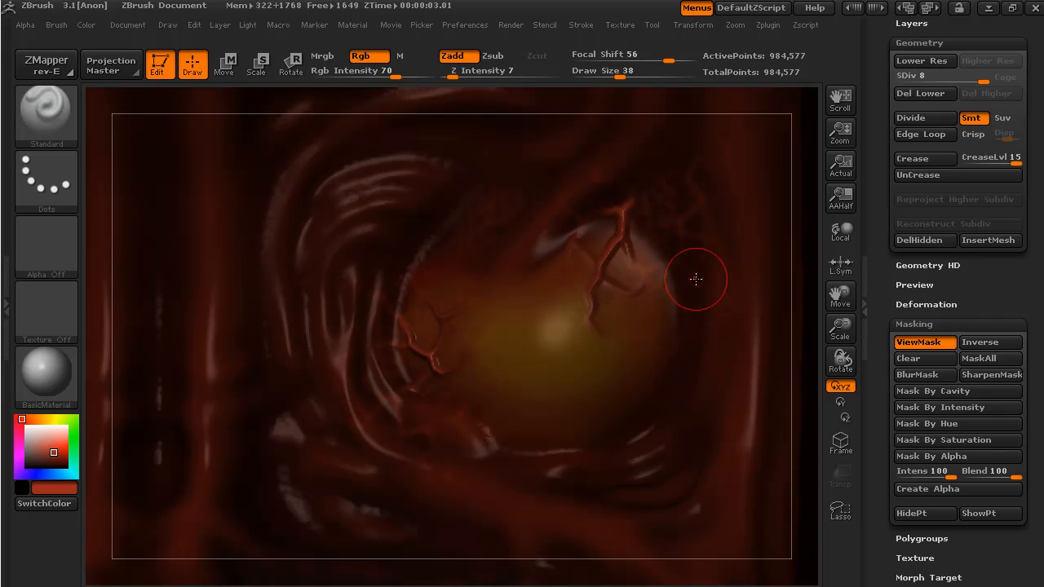
mouse_move(742, 281)
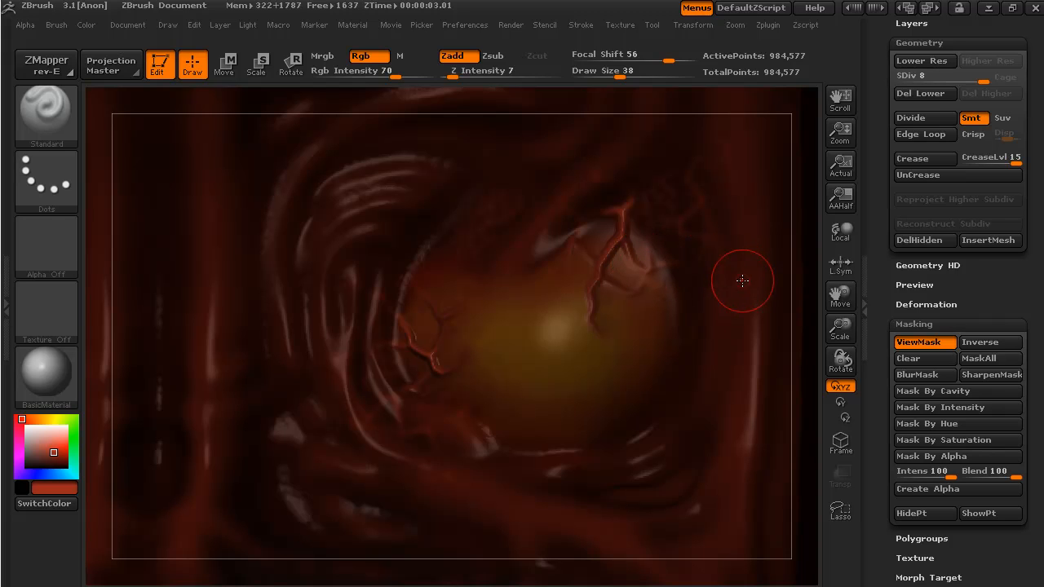
mouse_move(803, 502)
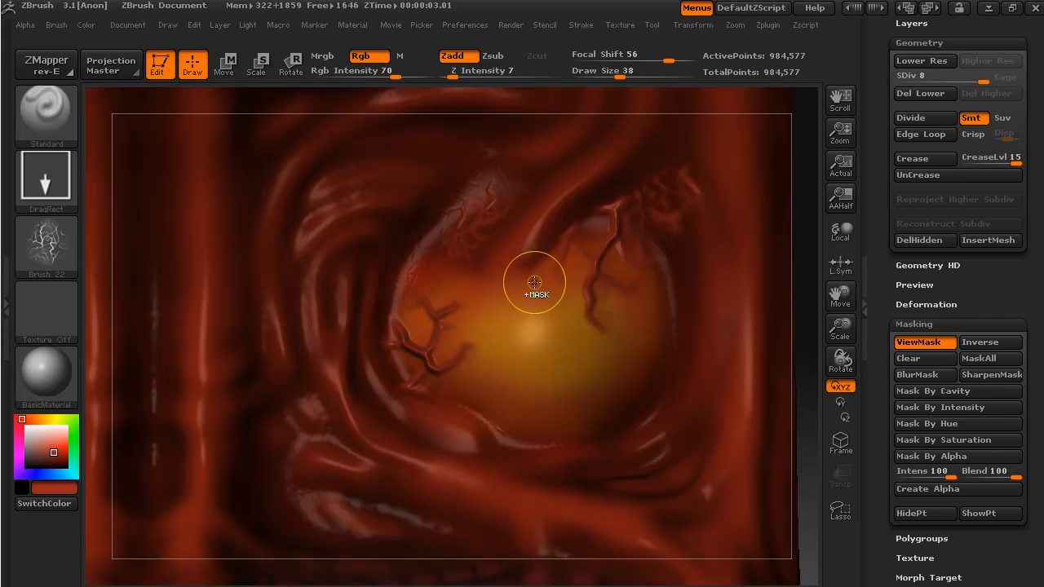
mouse_move(474, 242)
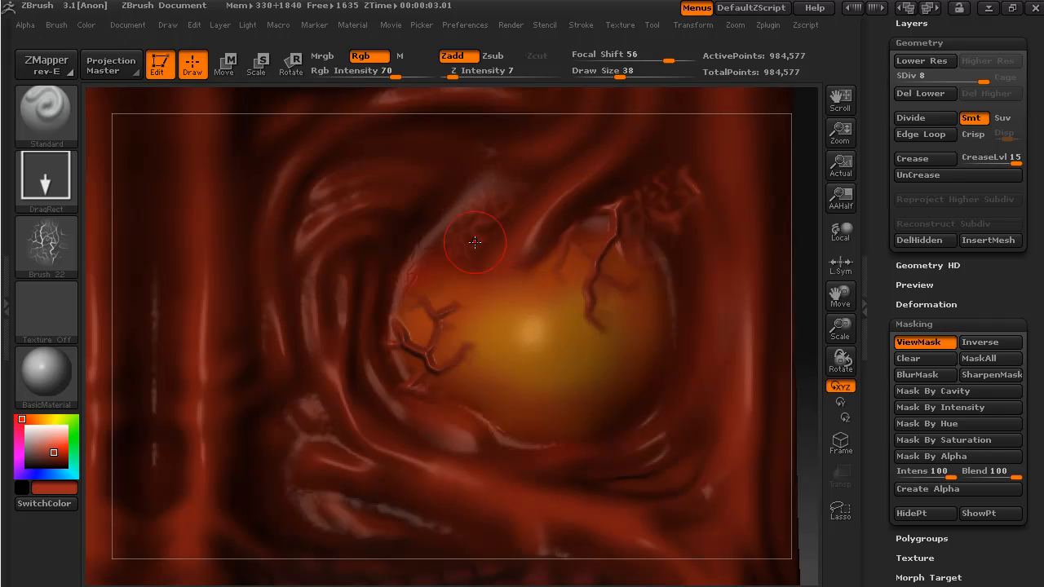
mouse_move(478, 228)
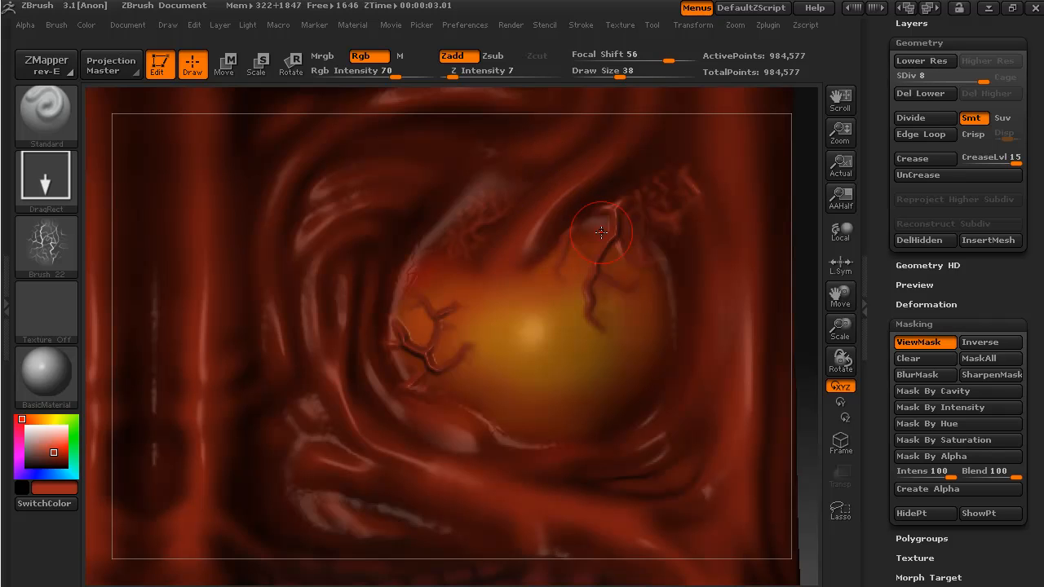
mouse_move(698, 306)
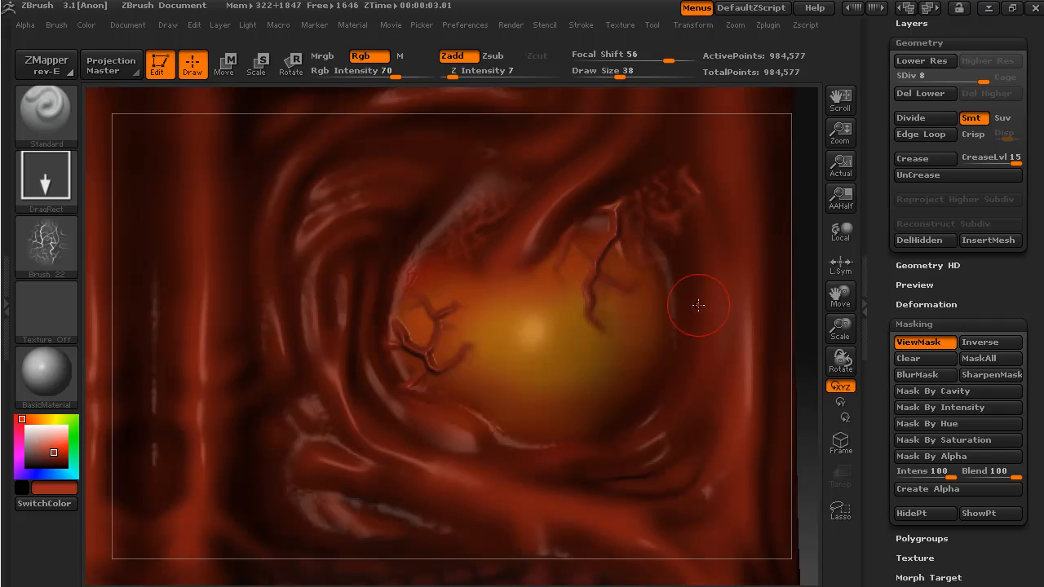
Step: Mask the panel around the eye with a Ctrl-drag
left_click_drag(699, 305, 808, 277)
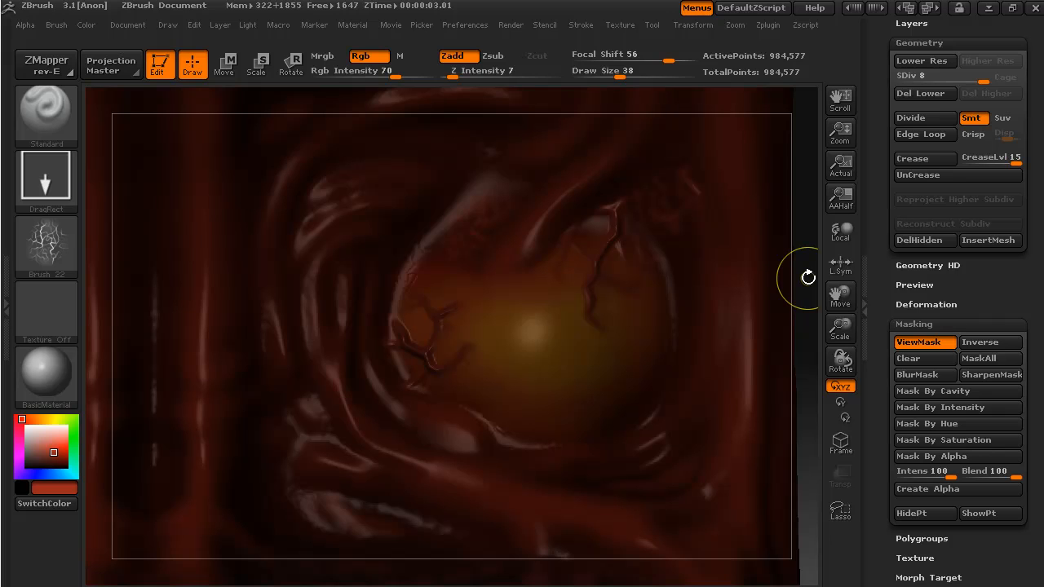
mouse_move(85, 228)
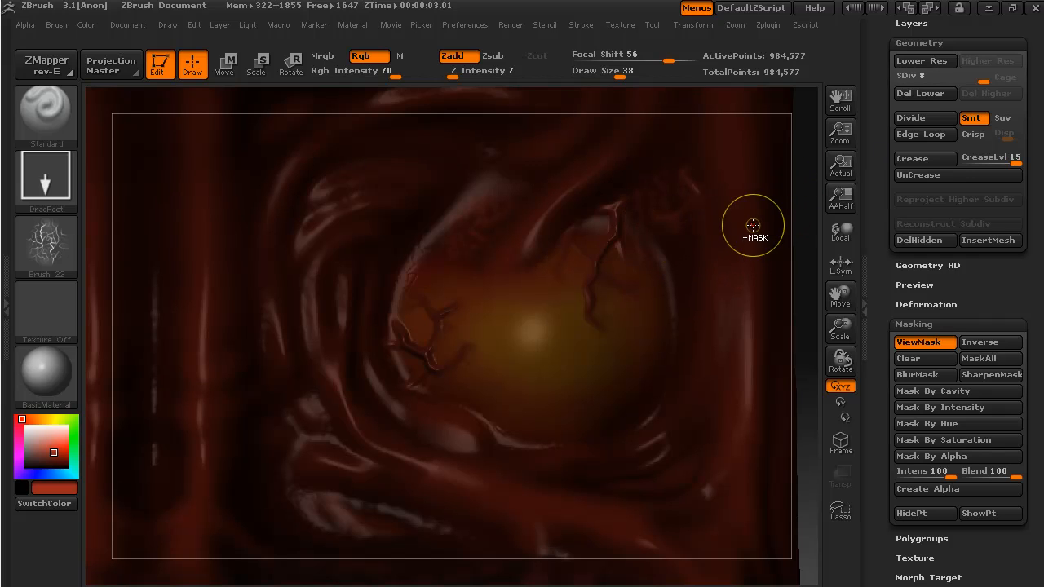
mouse_move(676, 217)
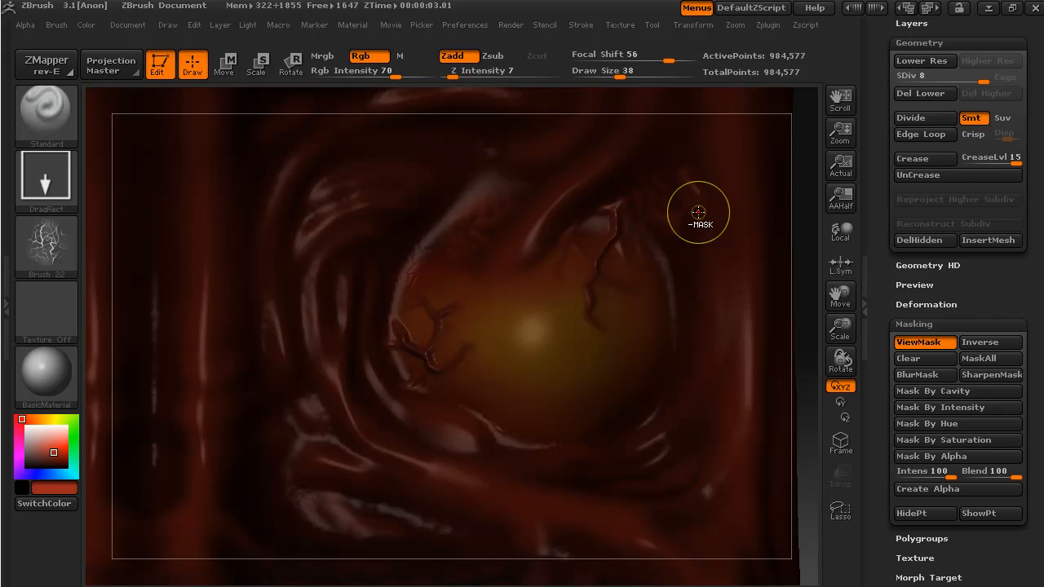
mouse_move(662, 214)
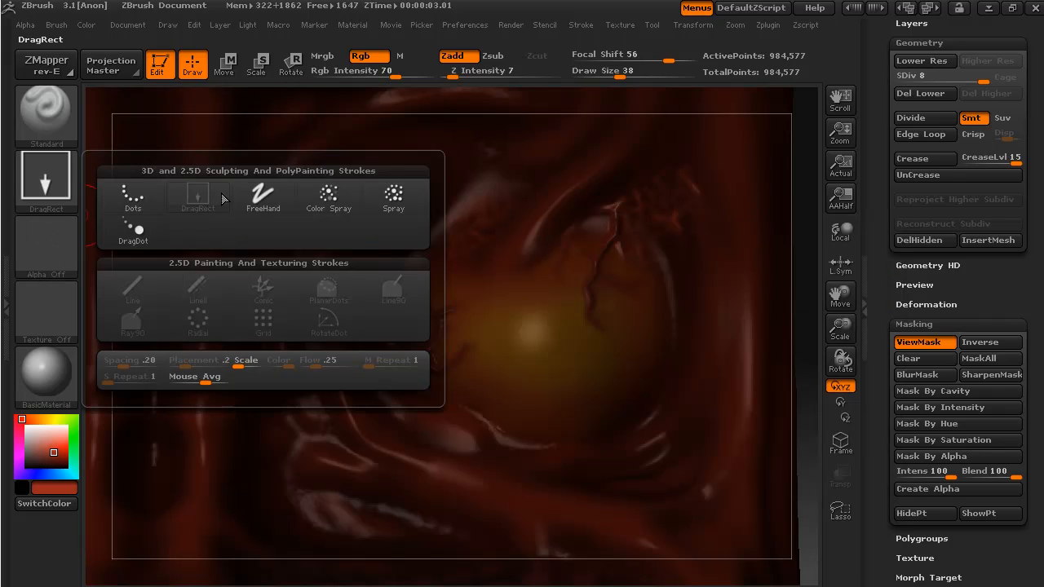
Step: Return to the Dots stroke and build up the unmasked veins above the eye
left_click(132, 198)
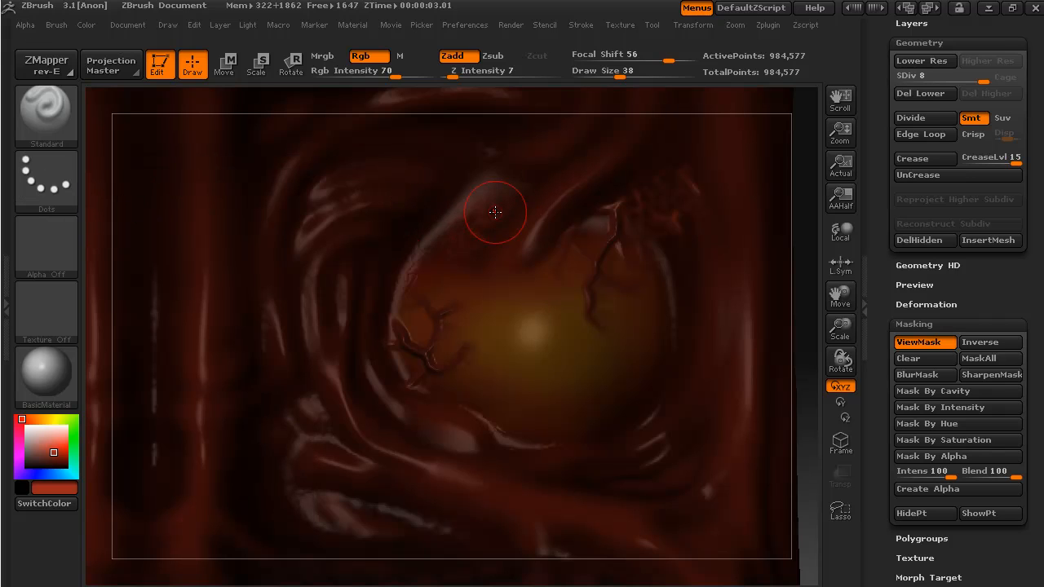
left_click_drag(495, 213, 623, 218)
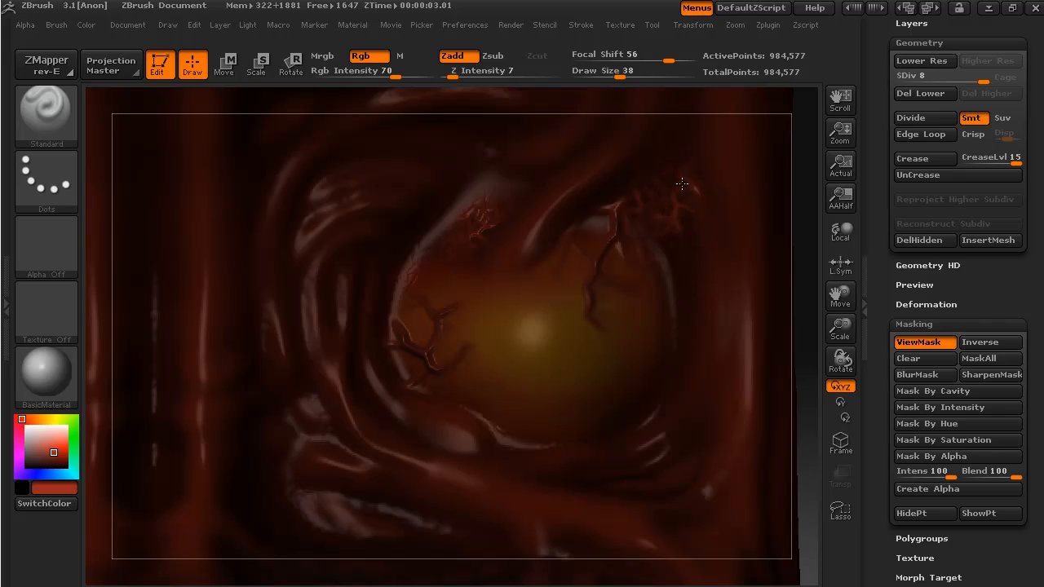
mouse_move(703, 285)
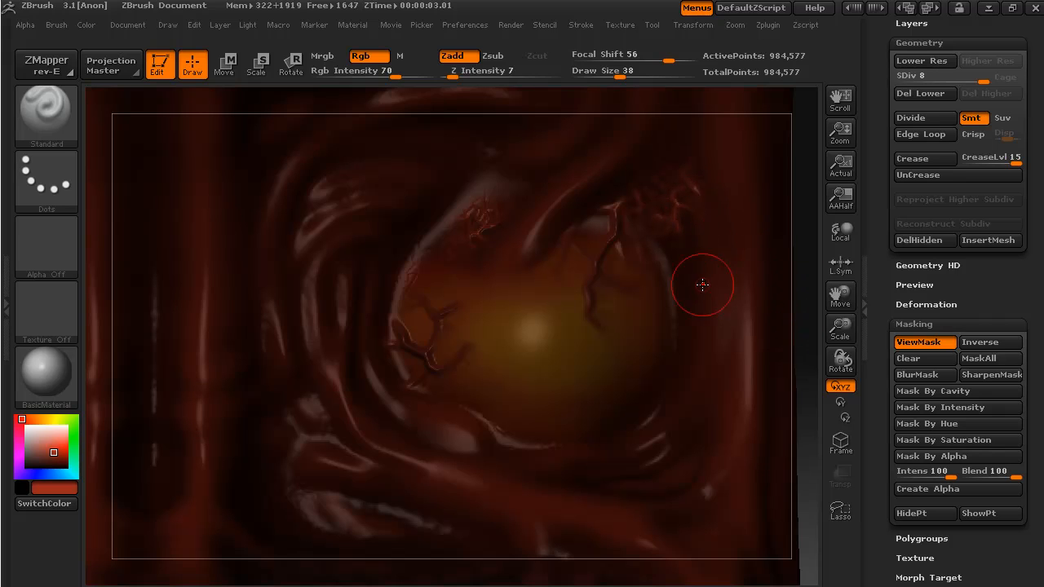
mouse_move(806, 232)
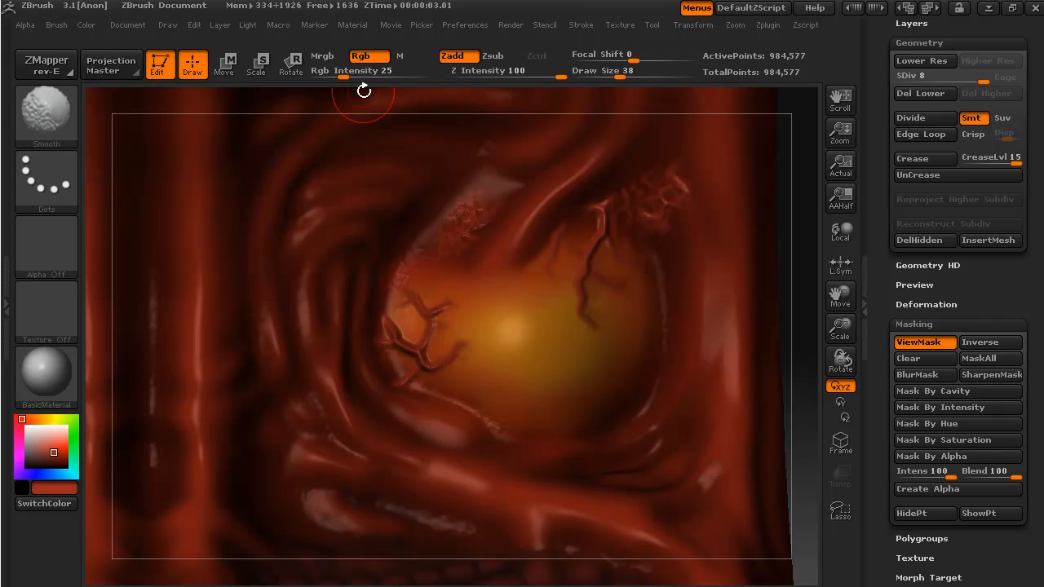
mouse_move(359, 74)
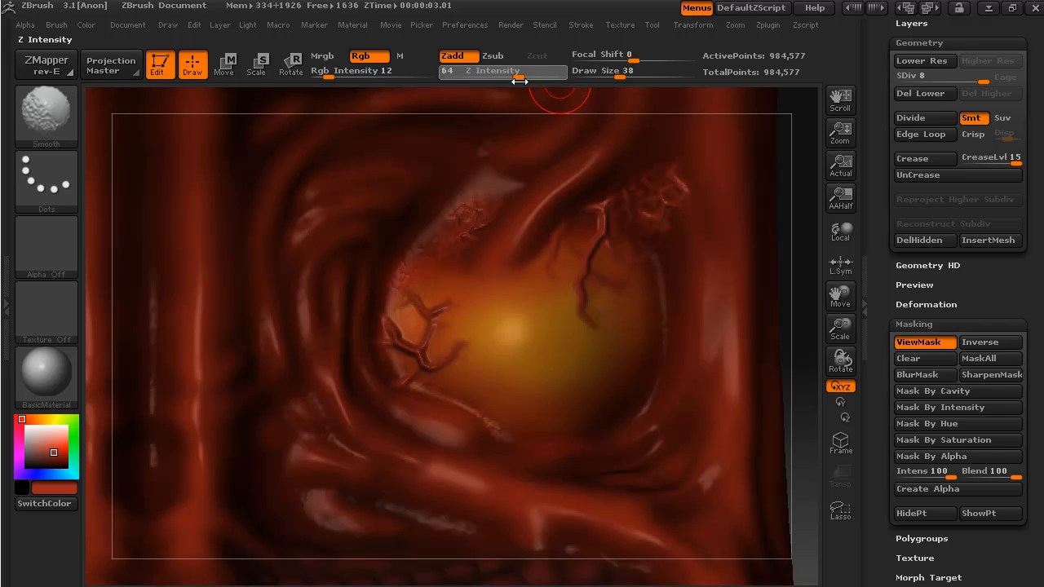
Step: Lower Z Intensity to 14 and smooth the vein along the eye's top
left_click_drag(522, 70, 462, 70)
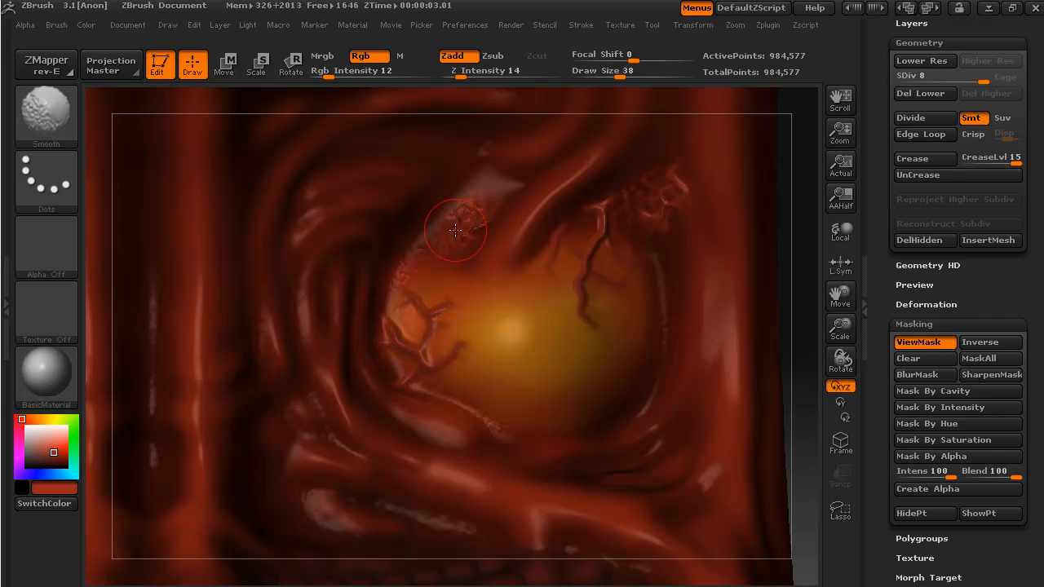
left_click_drag(457, 231, 598, 263)
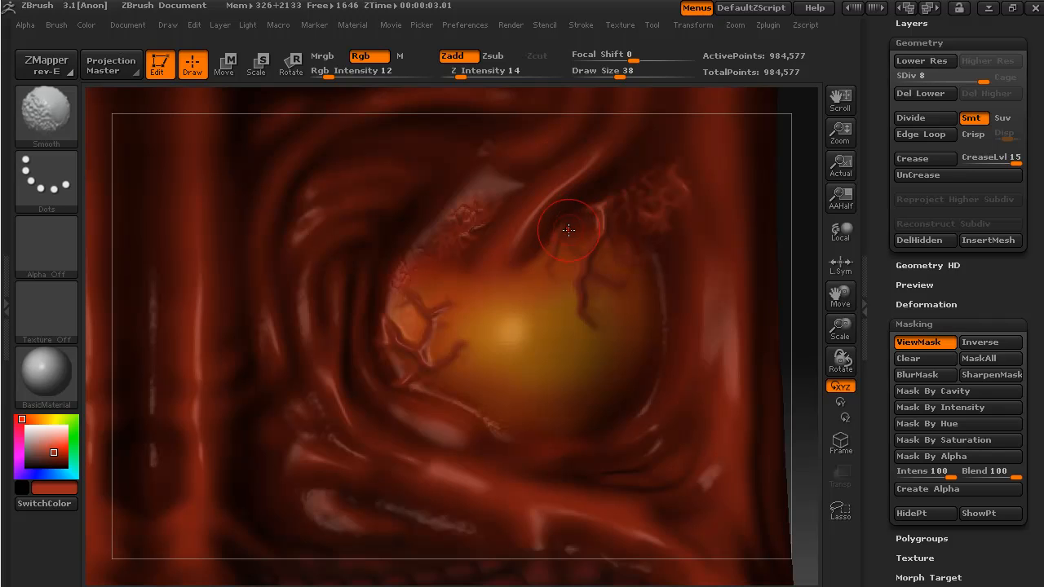
mouse_move(610, 202)
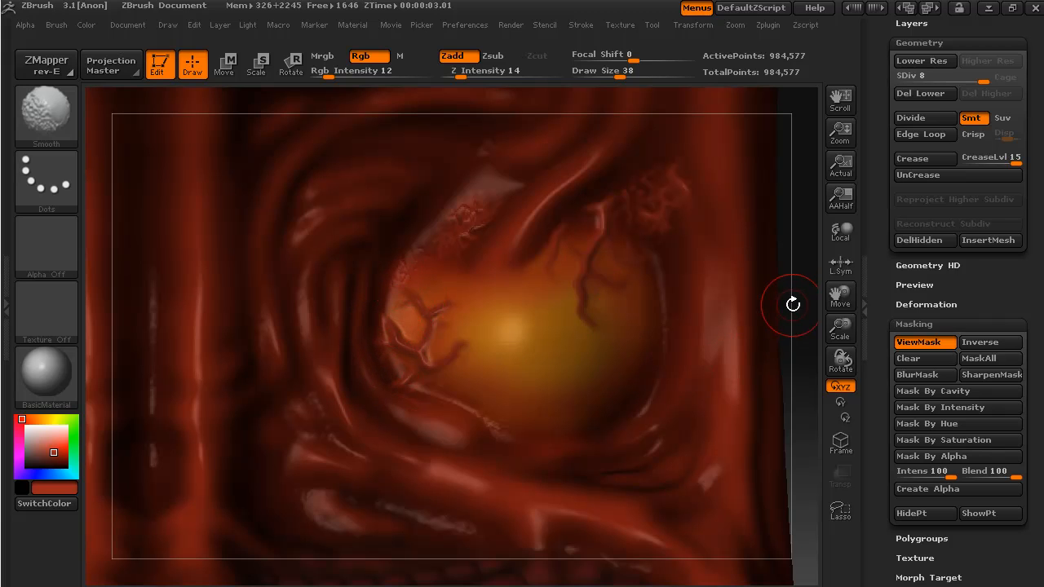
left_click_drag(790, 306, 626, 233)
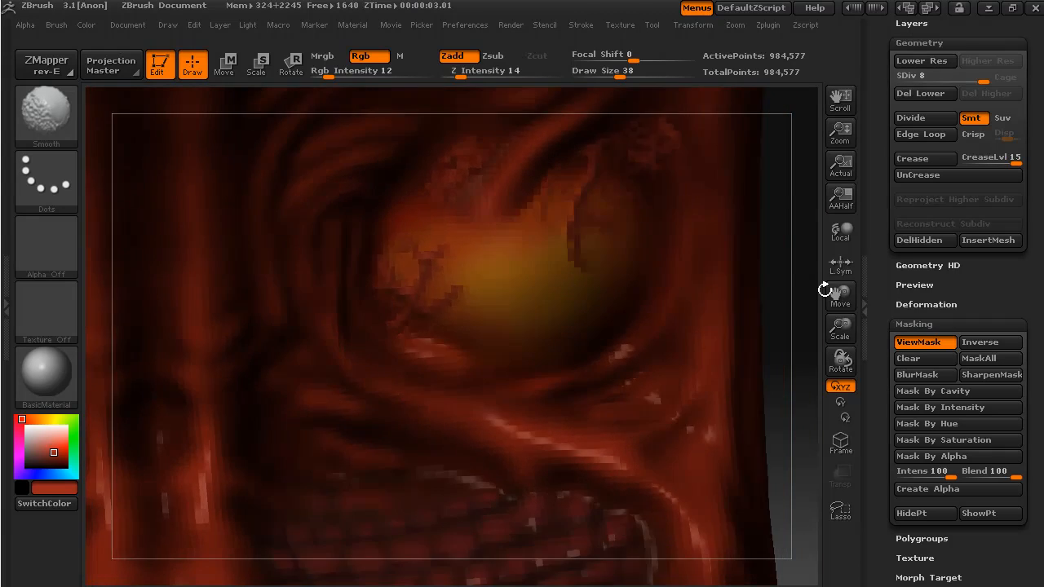
left_click_drag(824, 289, 803, 208)
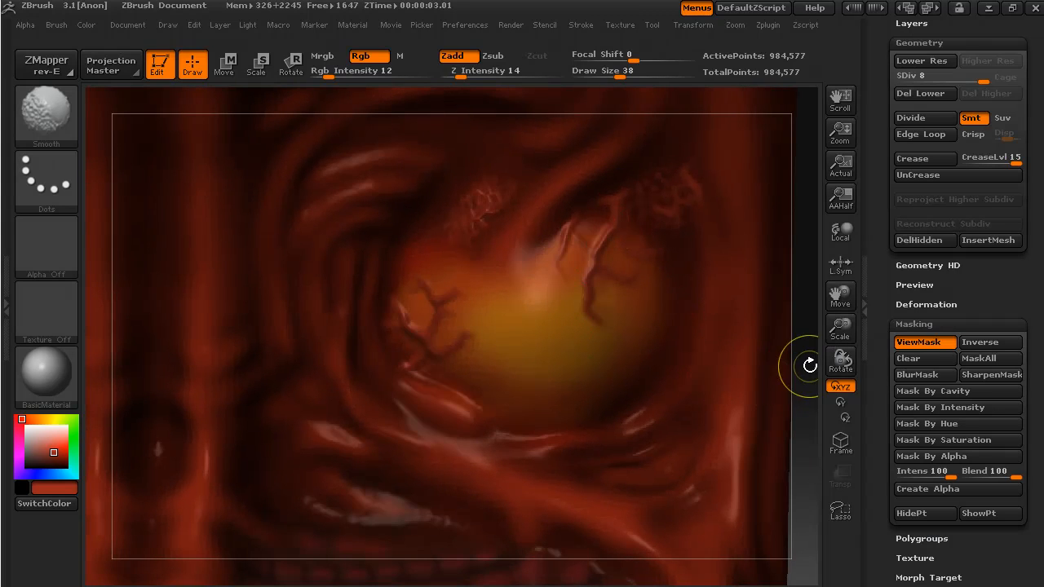
left_click_drag(810, 365, 805, 365)
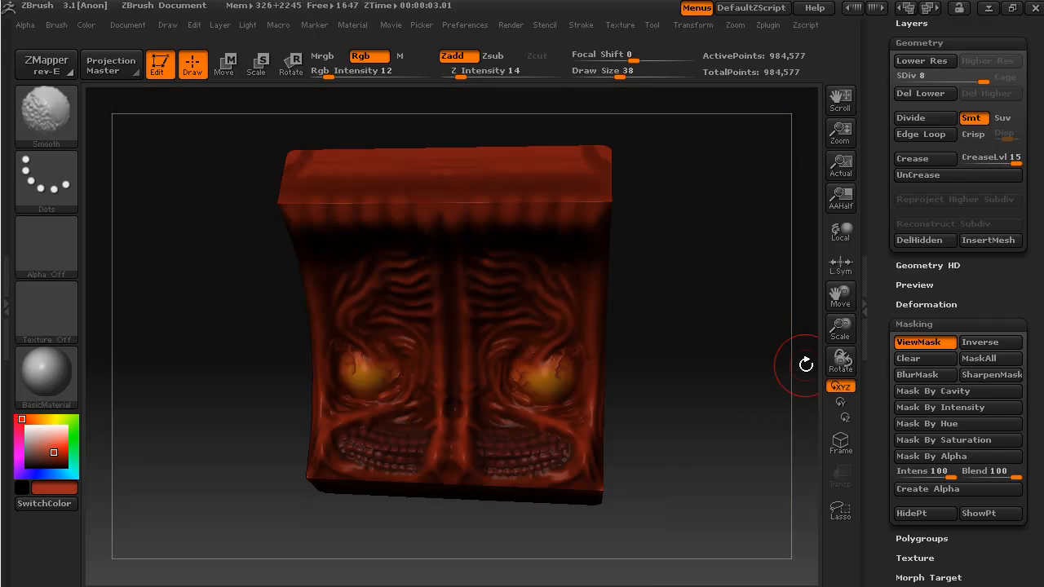
left_click_drag(805, 364, 671, 447)
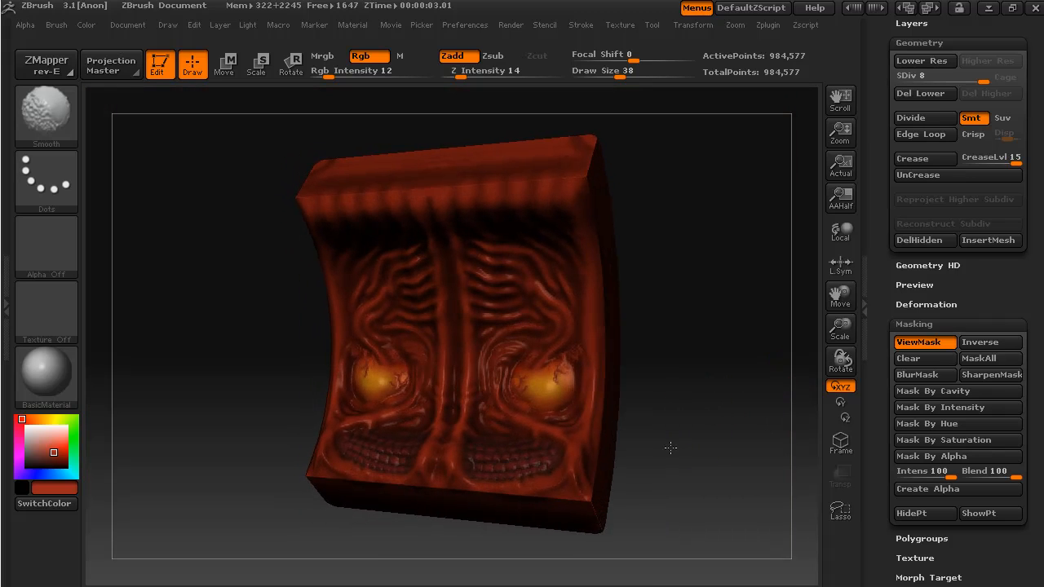
left_click_drag(670, 448, 704, 407)
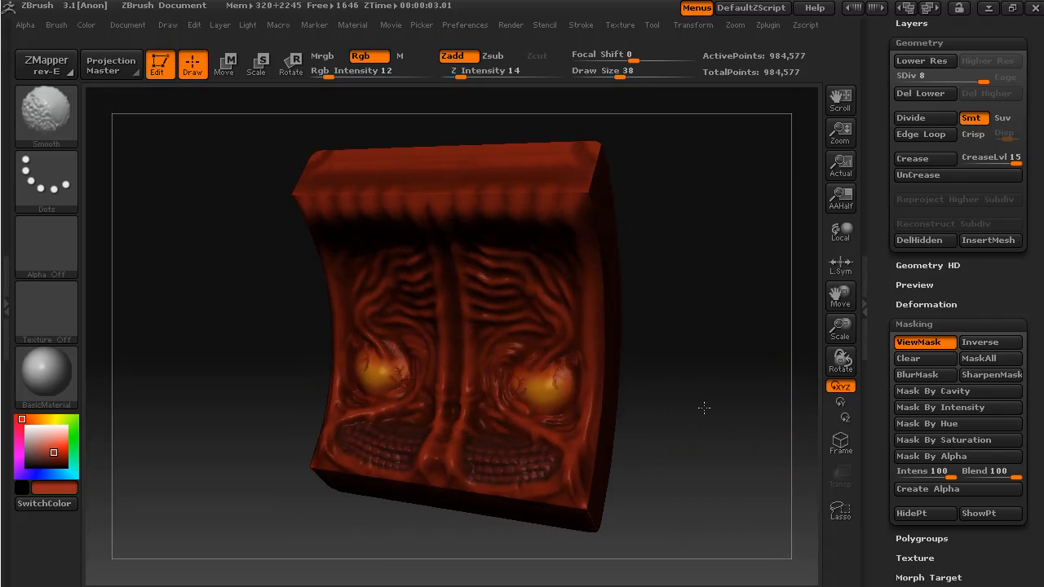
left_click_drag(703, 407, 694, 427)
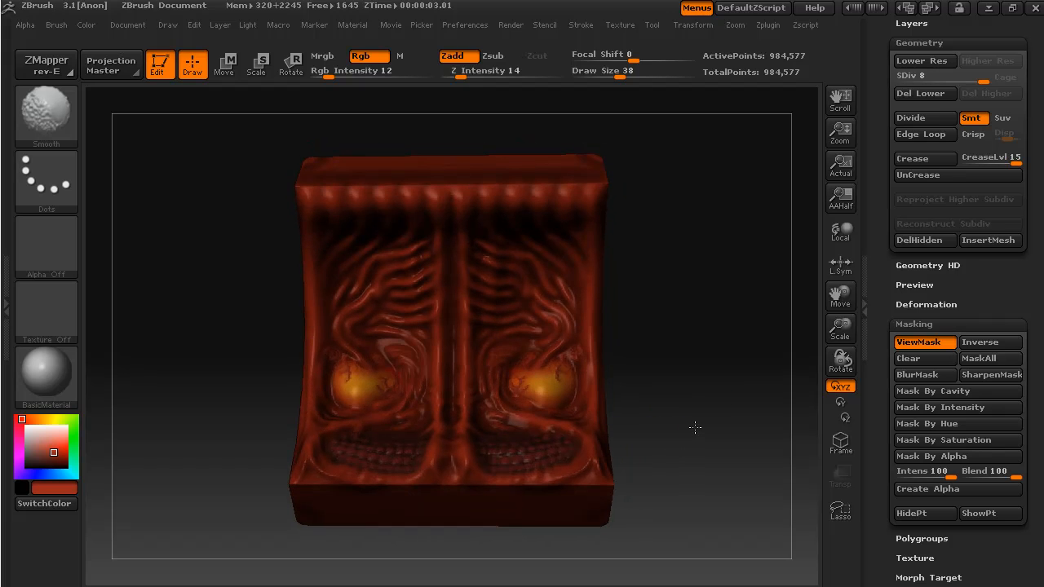
left_click_drag(694, 427, 675, 422)
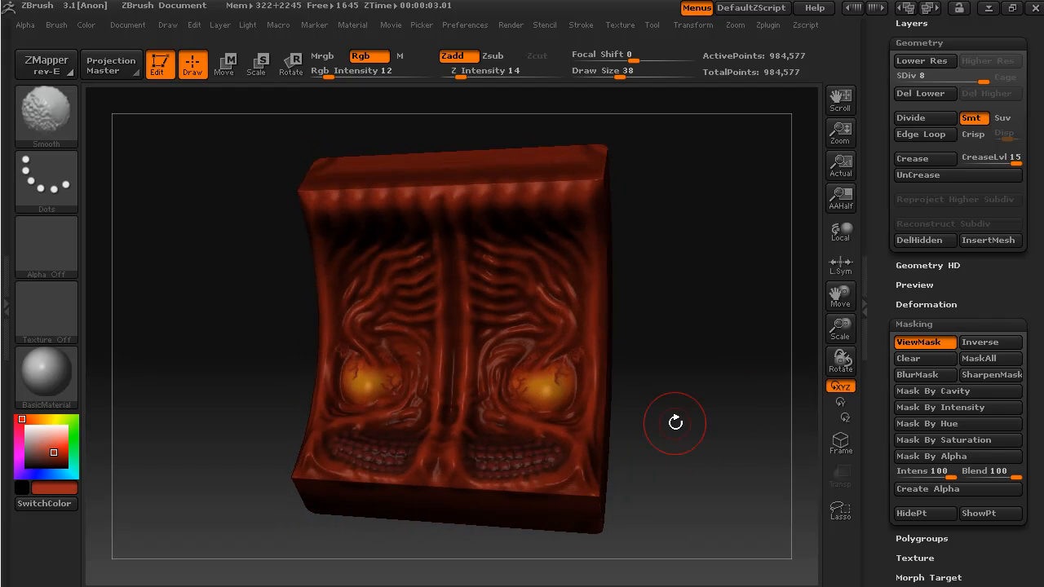
left_click_drag(675, 423, 663, 433)
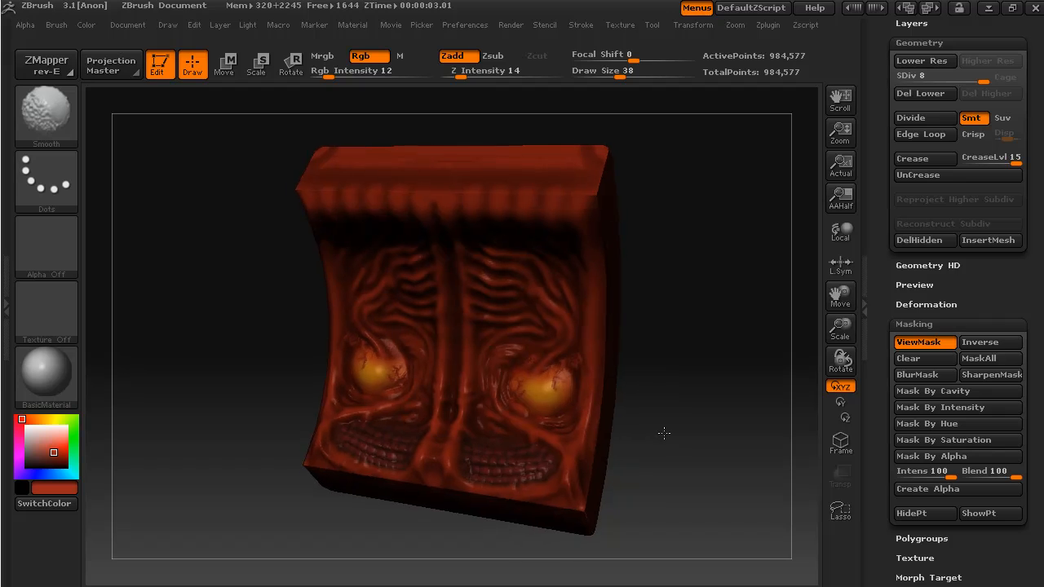
left_click_drag(664, 433, 675, 425)
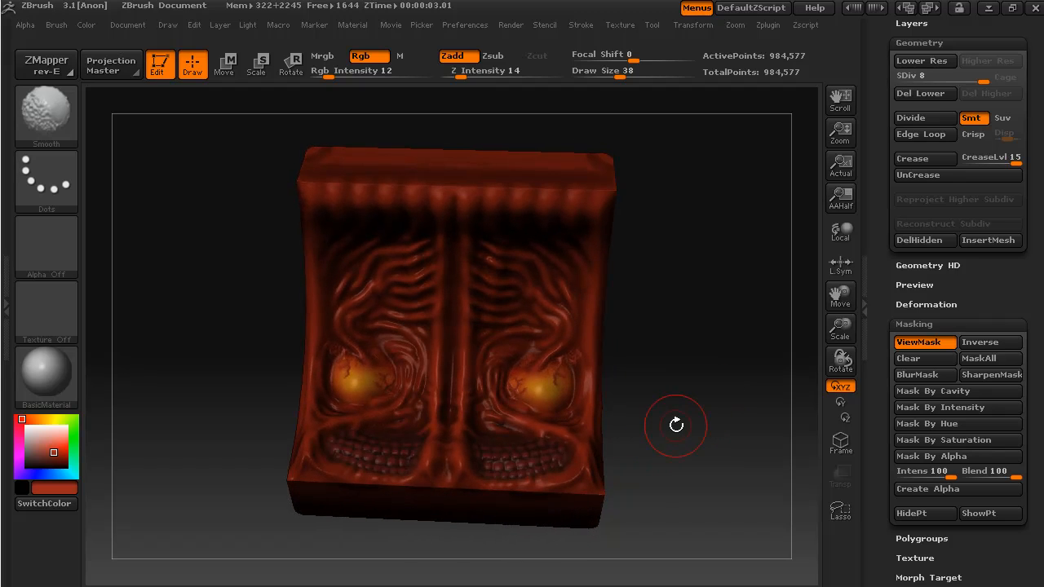
left_click_drag(675, 424, 661, 418)
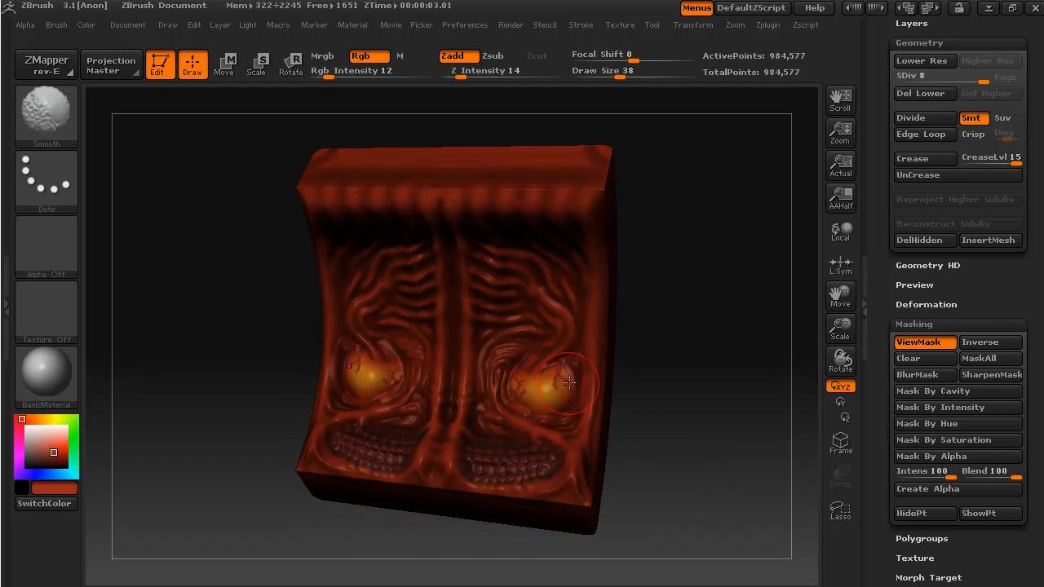
left_click_drag(569, 384, 468, 458)
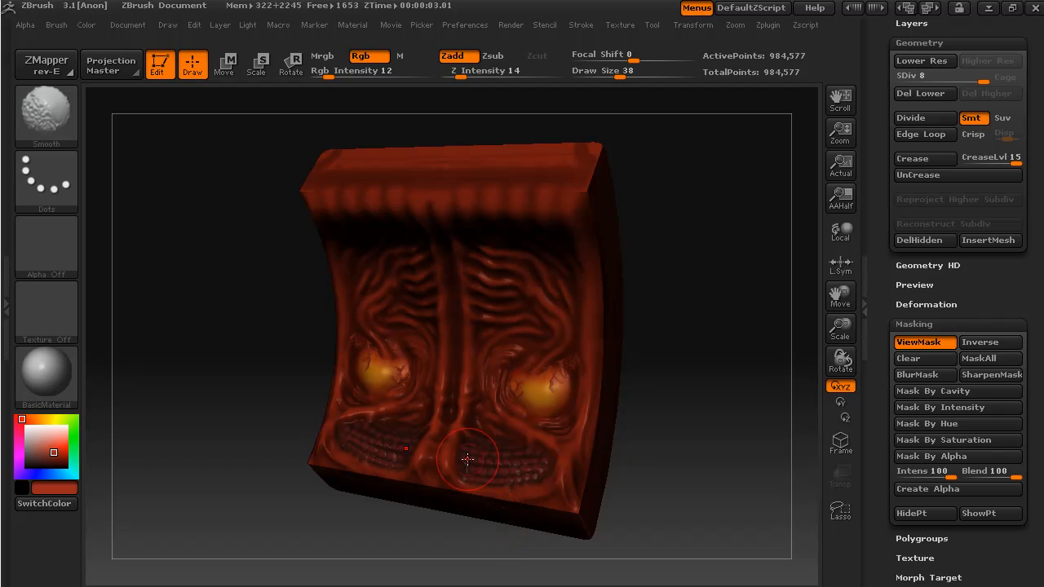
left_click_drag(467, 459, 696, 406)
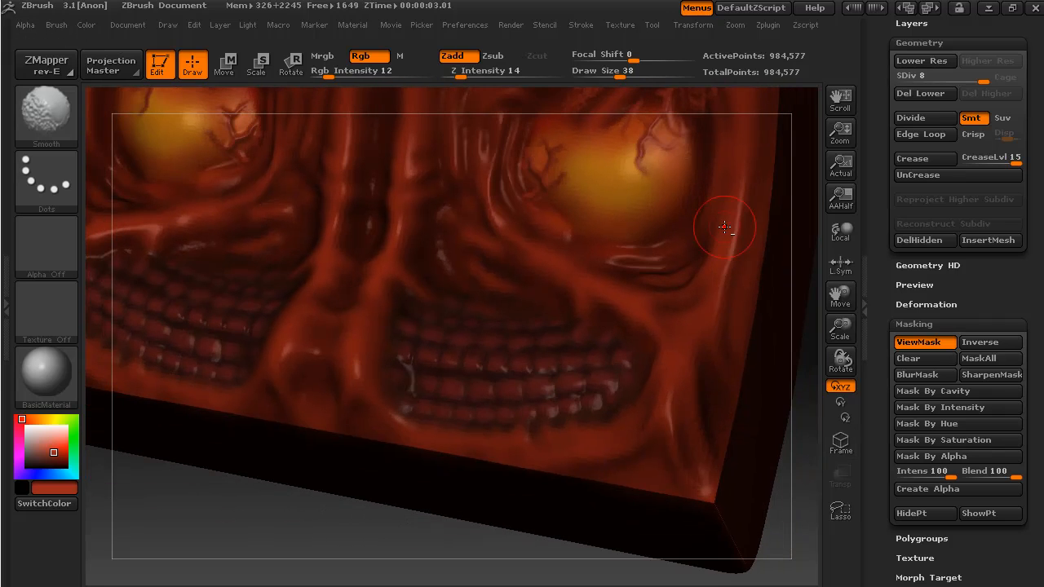
Step: Zoom in on the rows of teeth and load the cracked Alpha 22 stamp
left_click_drag(723, 228, 800, 434)
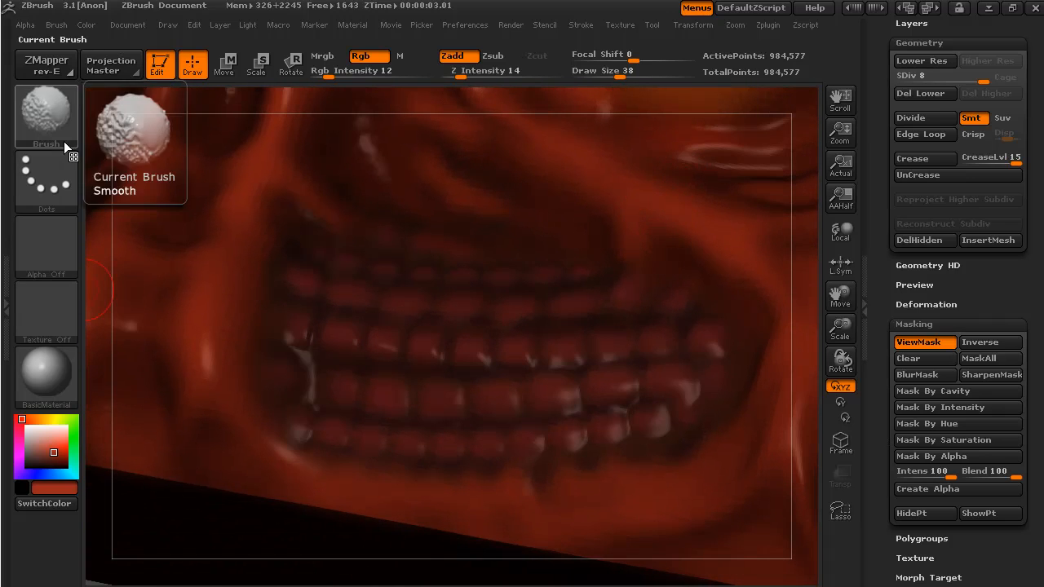
mouse_move(125, 184)
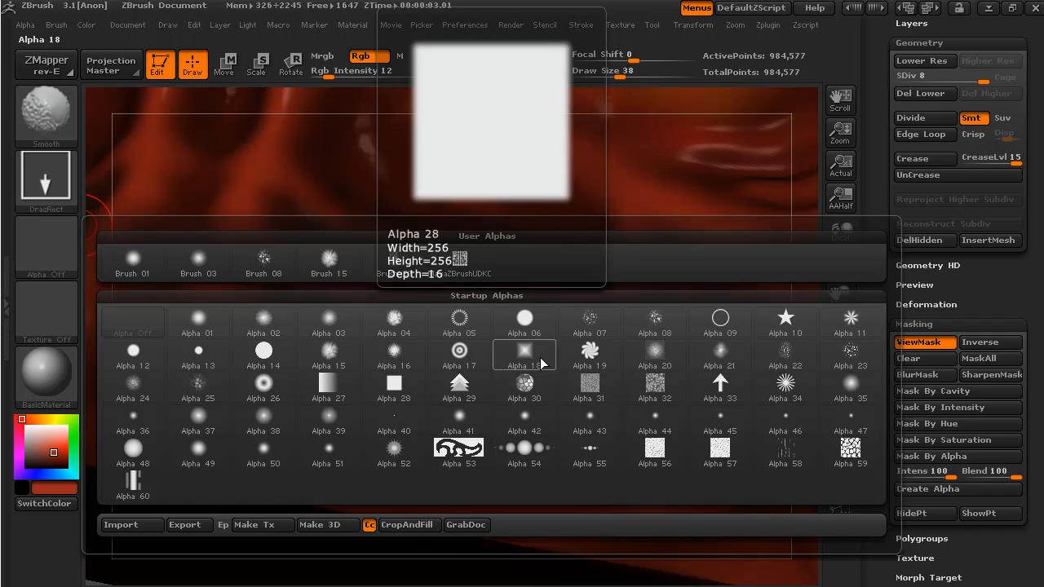
left_click(784, 356)
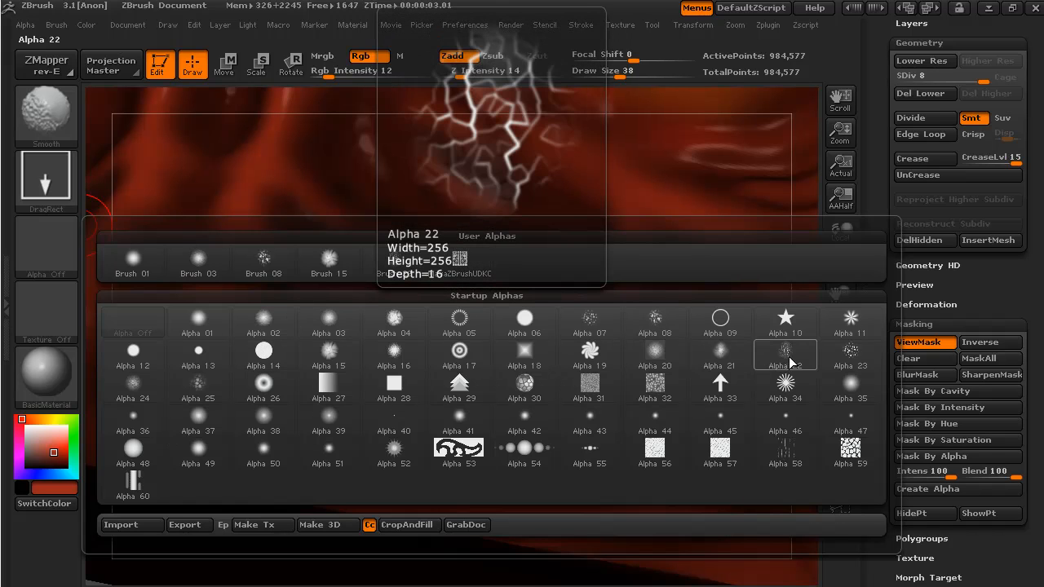
left_click(785, 355)
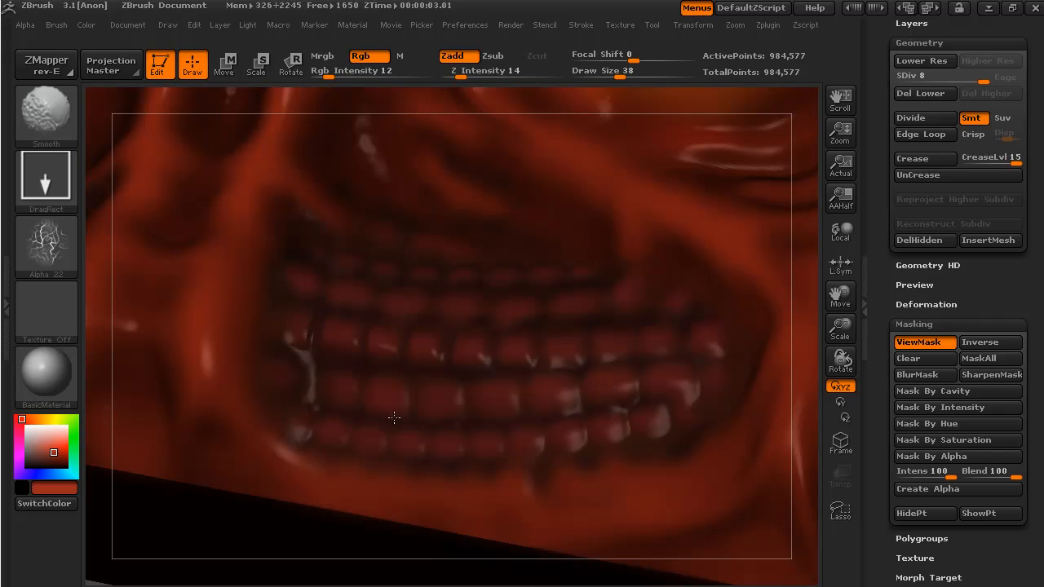
mouse_move(456, 491)
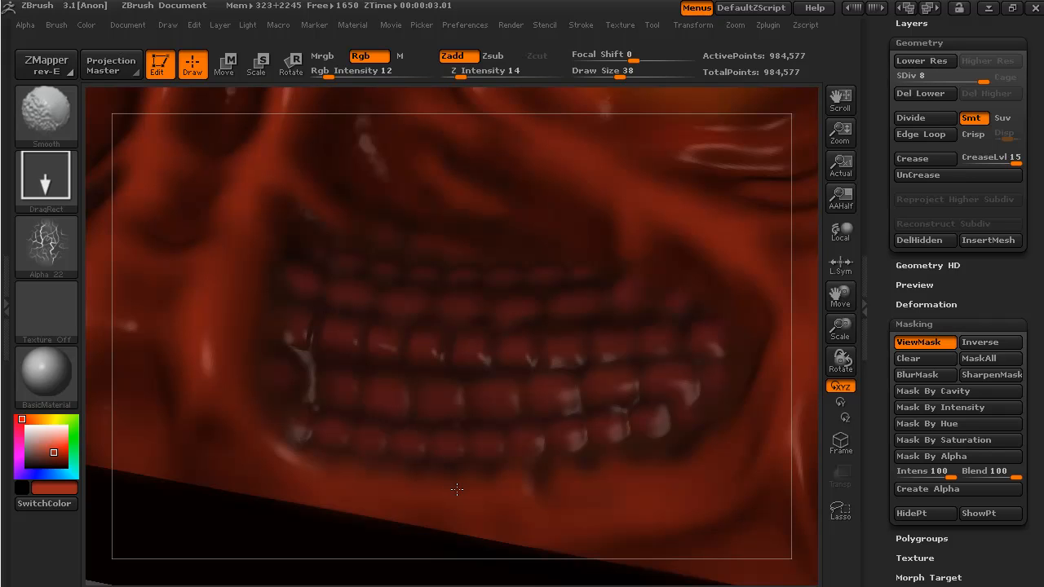